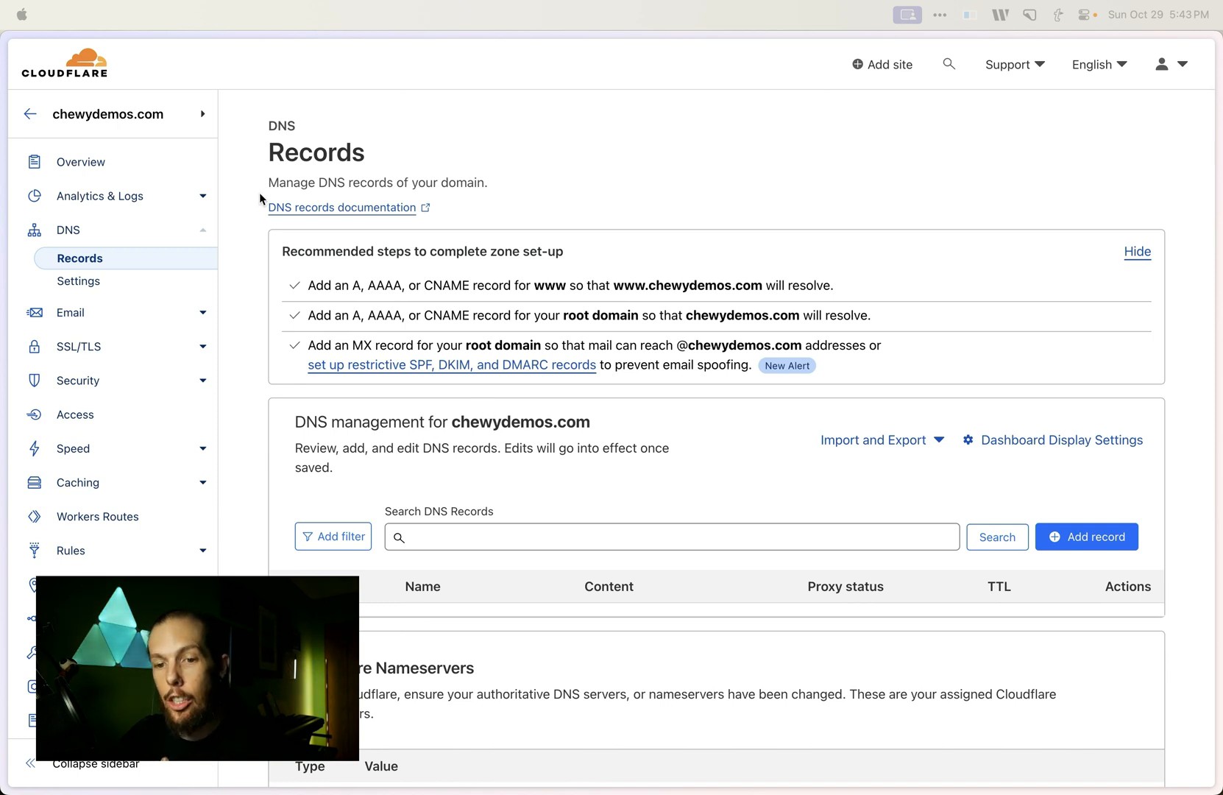
{"action": "mouse_move", "coordinate": [484, 236]}
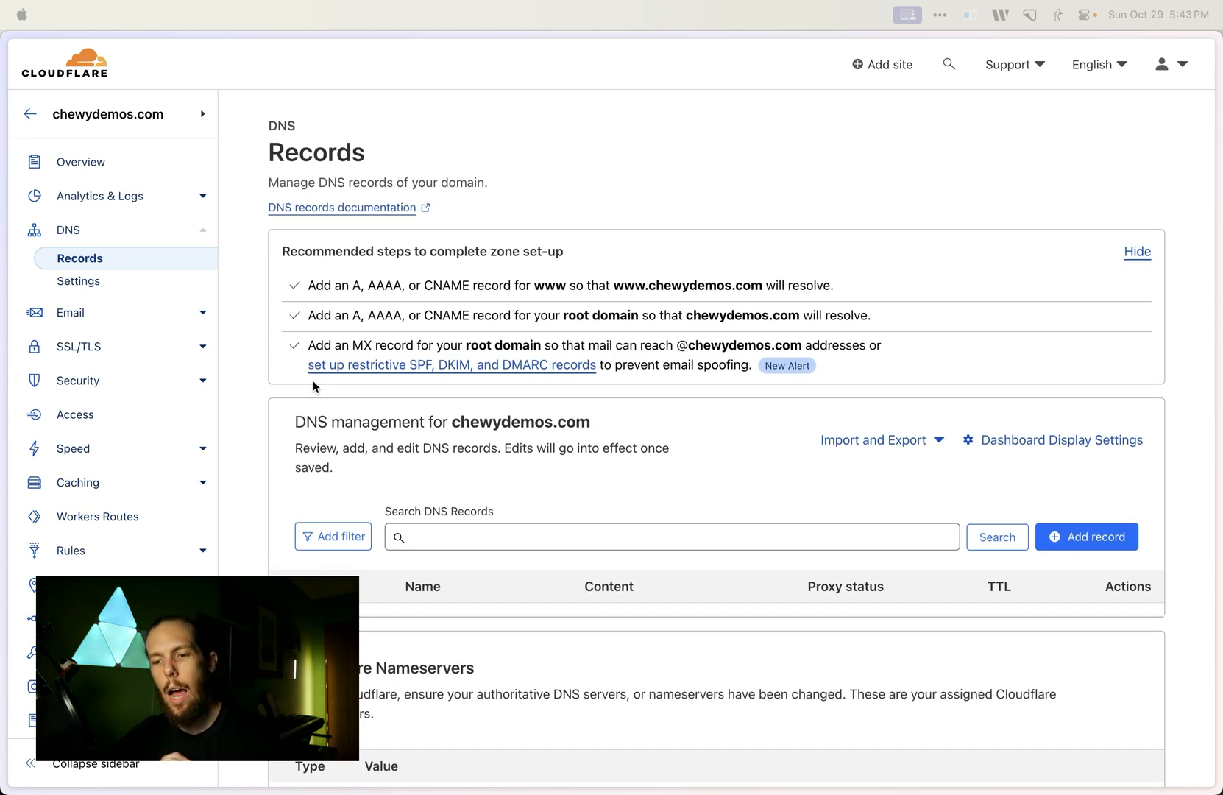
- Add a proxied CNAME record named app pointing to app.example.com
{"action": "scroll", "scroll_direction": "down", "scroll_amount": 3}
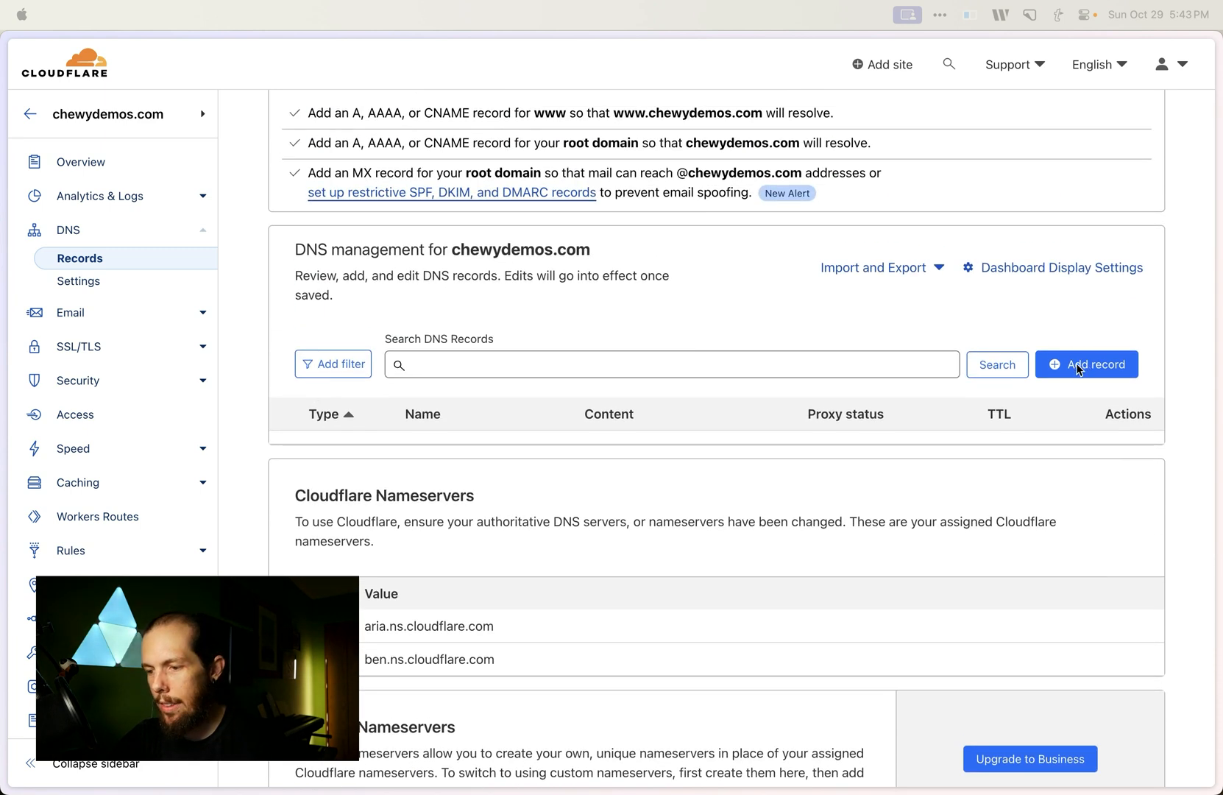
{"action": "left_click", "coordinate": [1085, 364]}
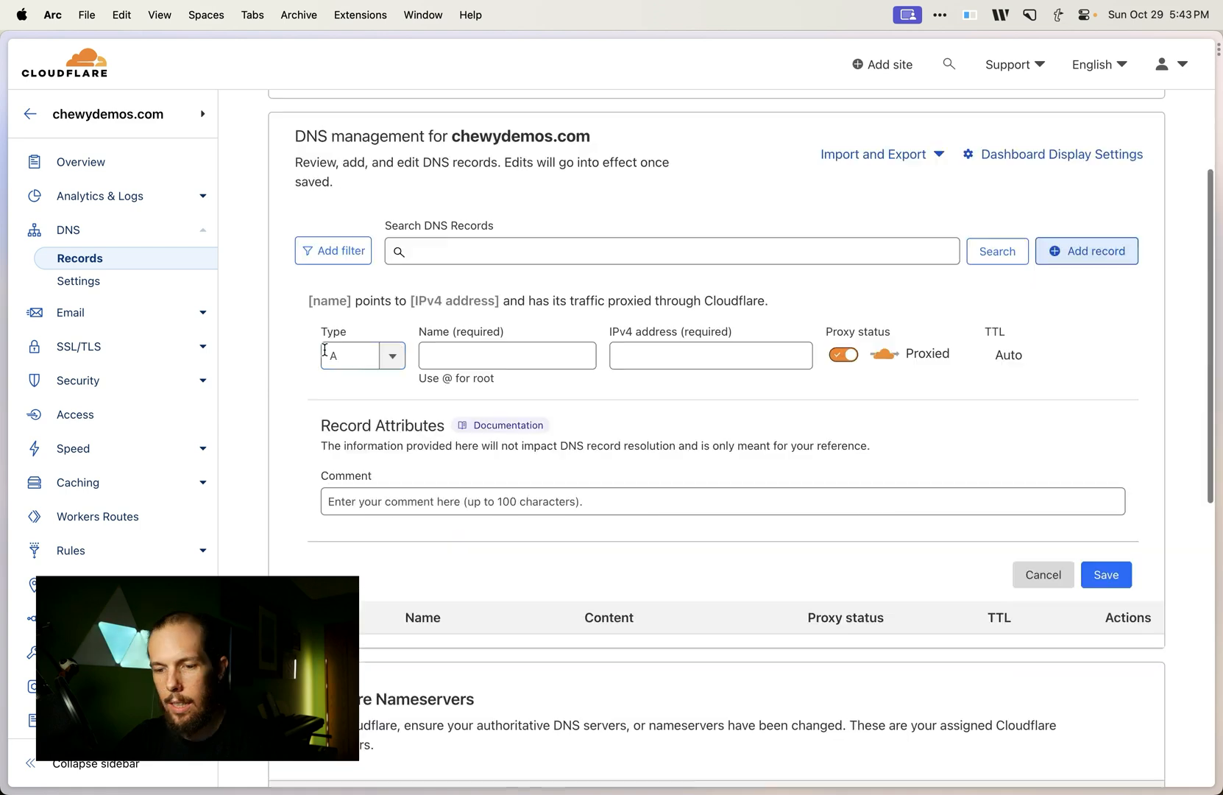
{"action": "left_click", "coordinate": [362, 355]}
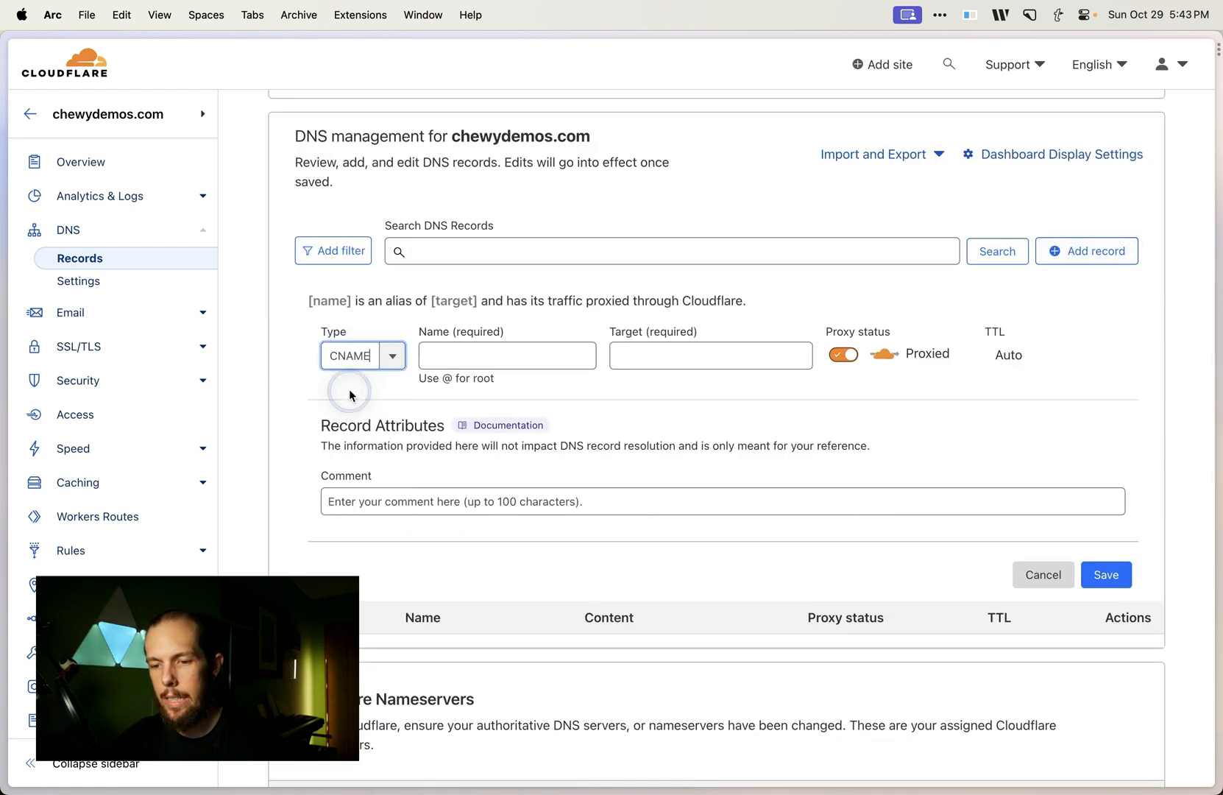
{"action": "type", "text": "app"}
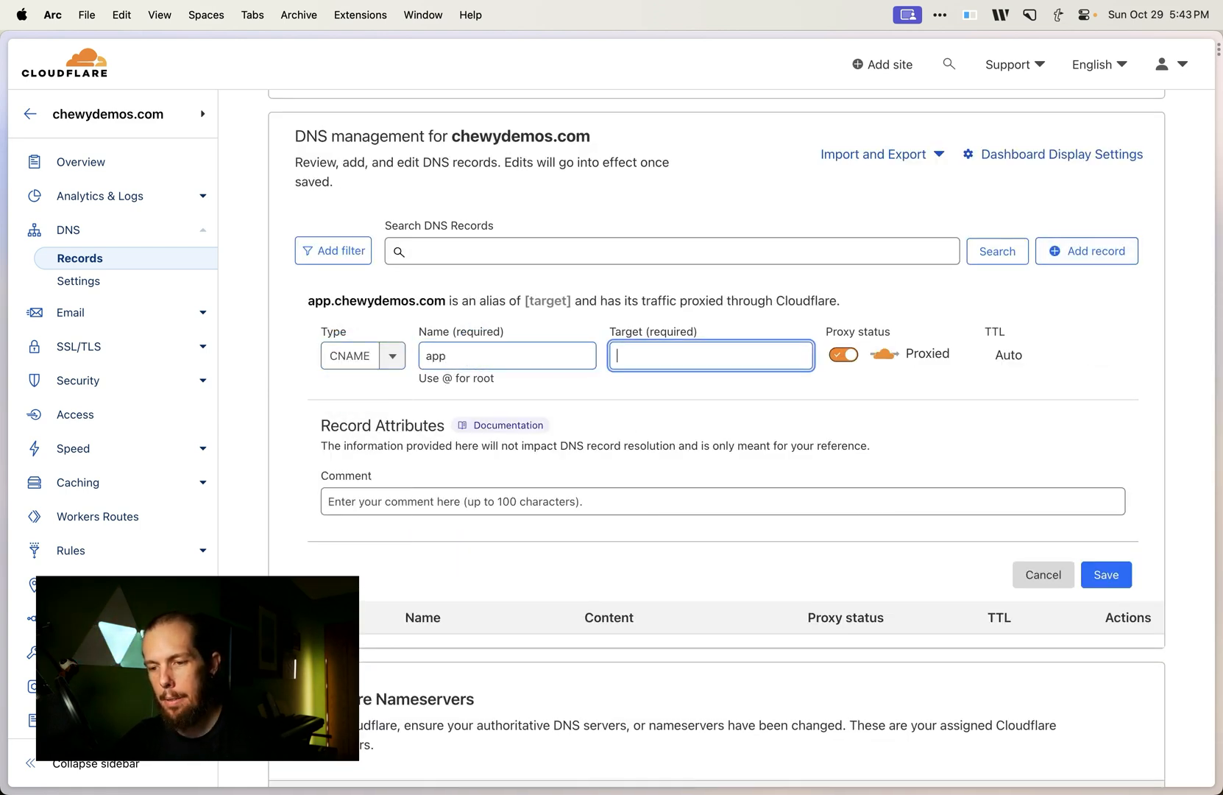
{"action": "type", "text": "a"}
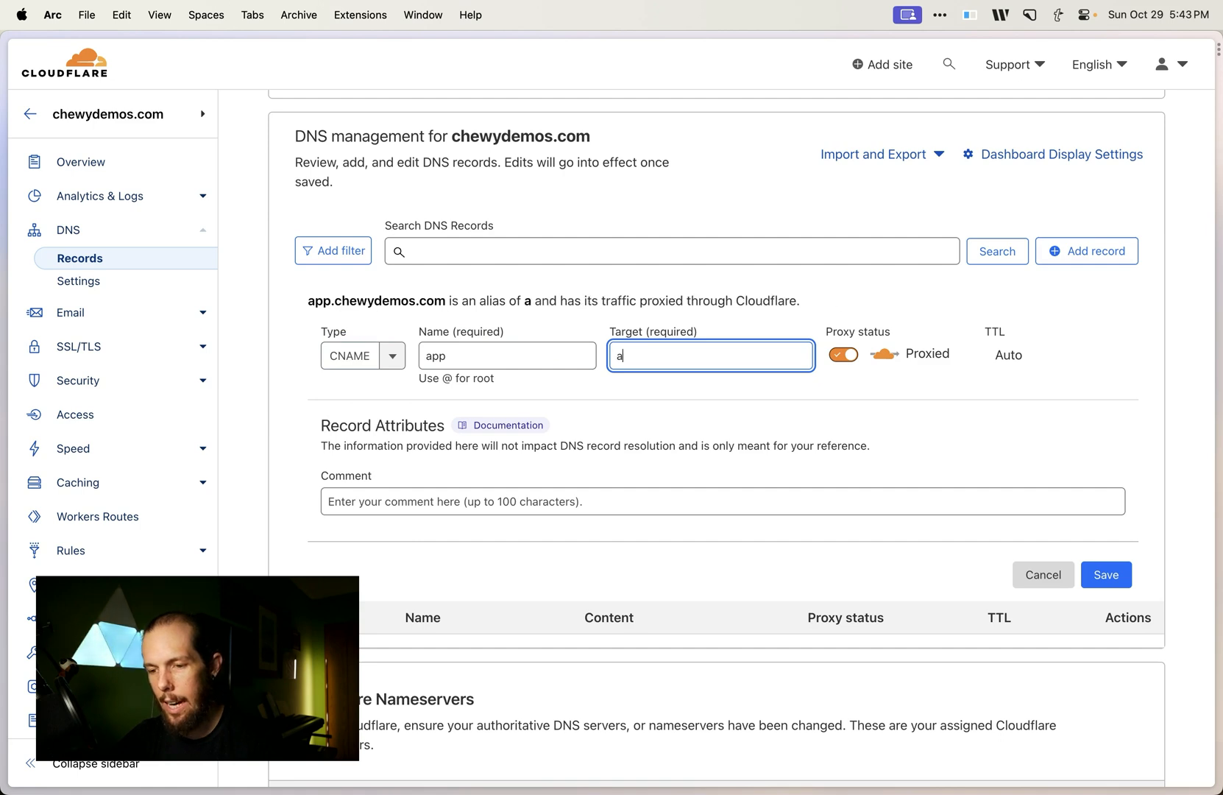
{"action": "type", "text": "pp.exm"}
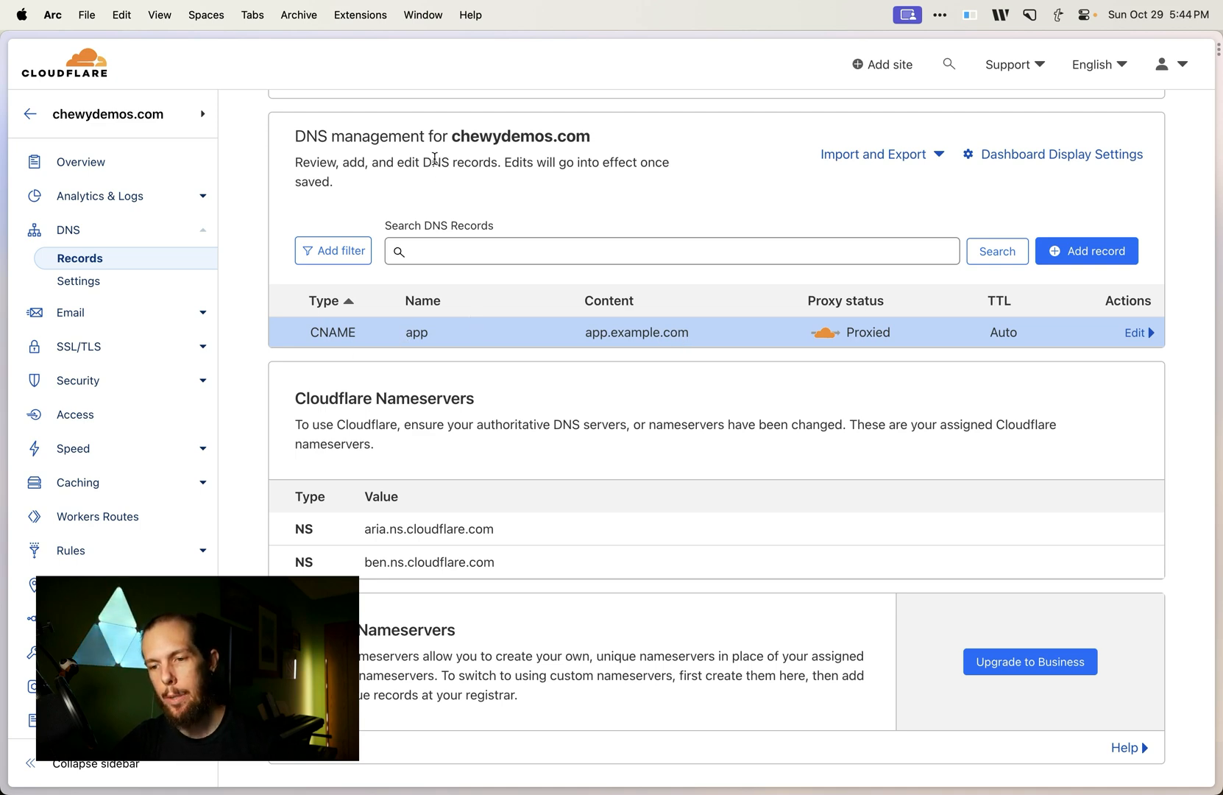
{"action": "mouse_move", "coordinate": [621, 336]}
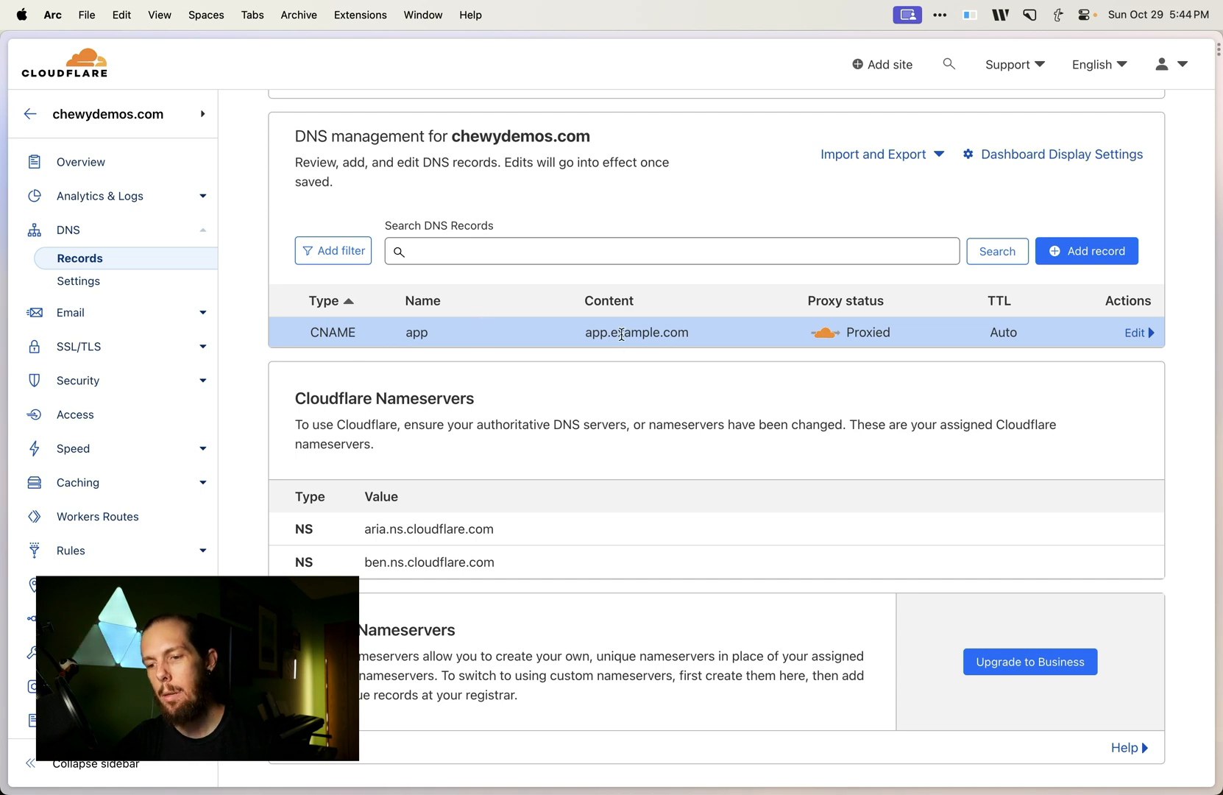
{"action": "mouse_move", "coordinate": [855, 329]}
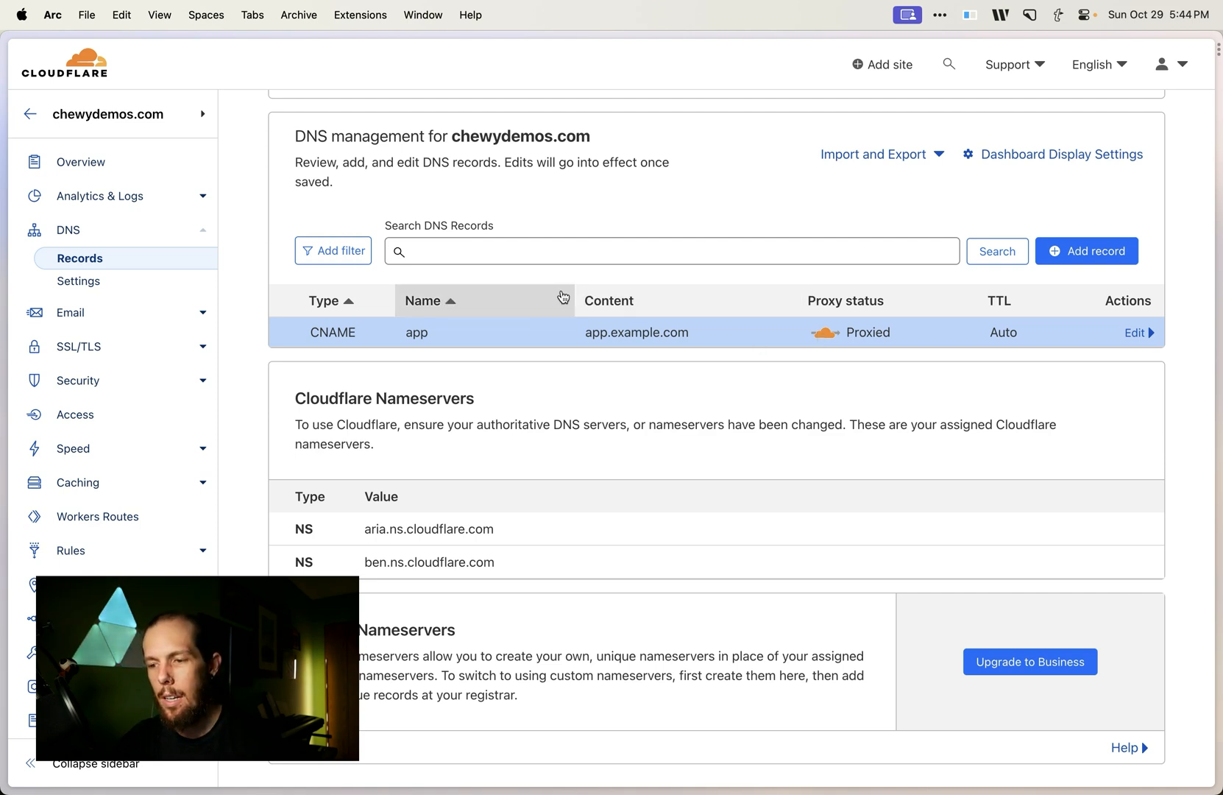
- Create a proxied A record new-app with IPv4 154.23.32.23, fixing the name before saving
{"action": "left_click", "coordinate": [1088, 250]}
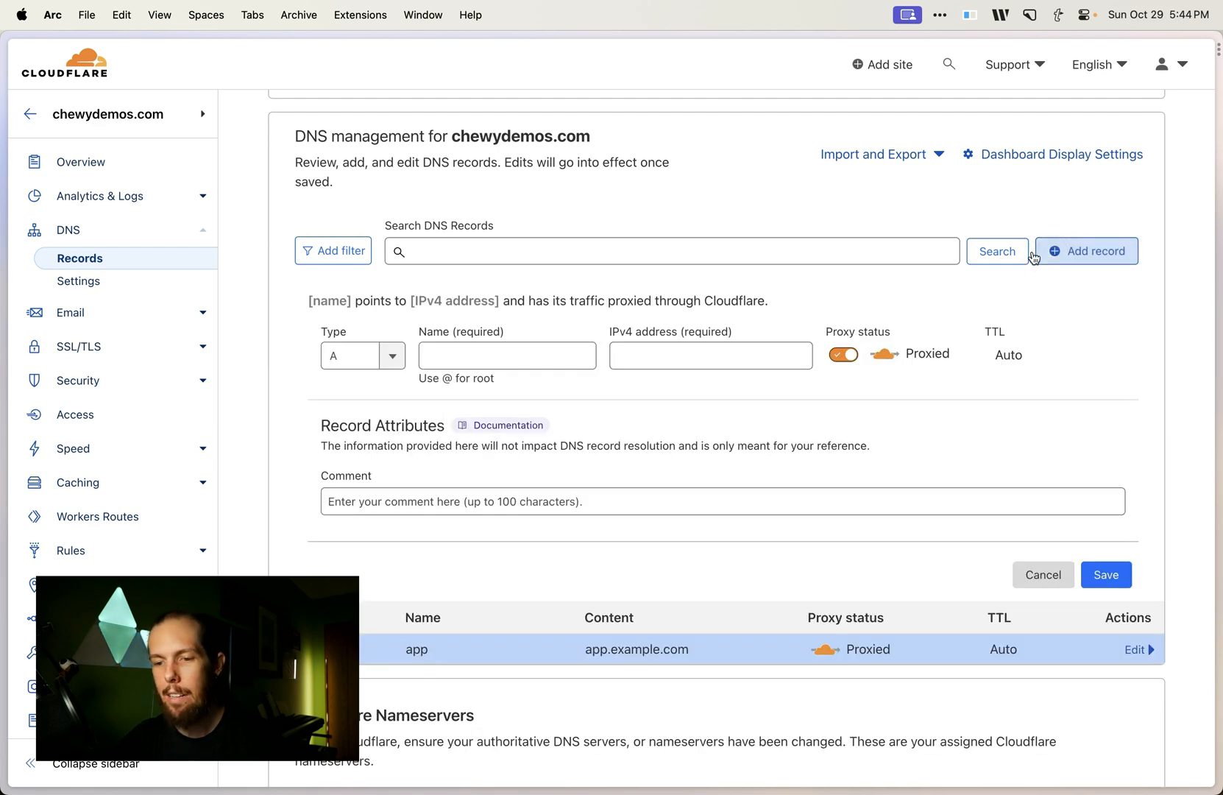
{"action": "left_click", "coordinate": [507, 355]}
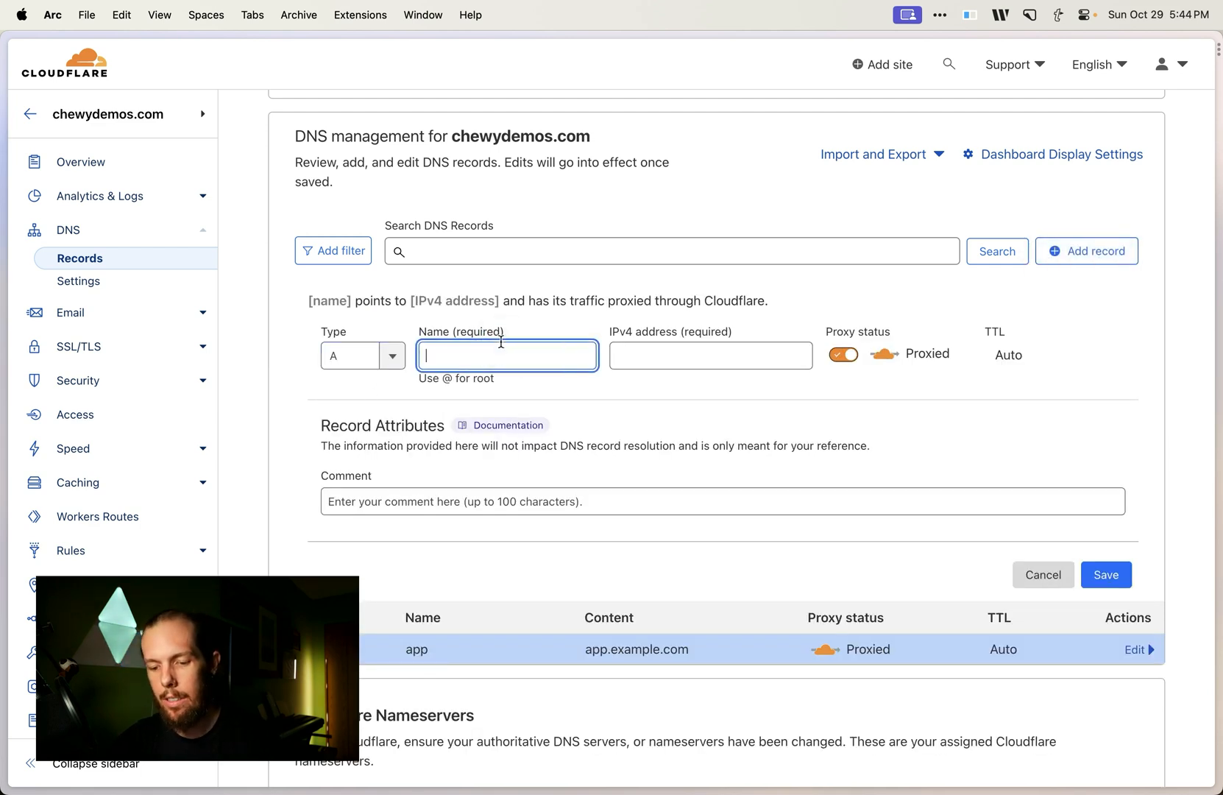
{"action": "type", "text": "154.23."}
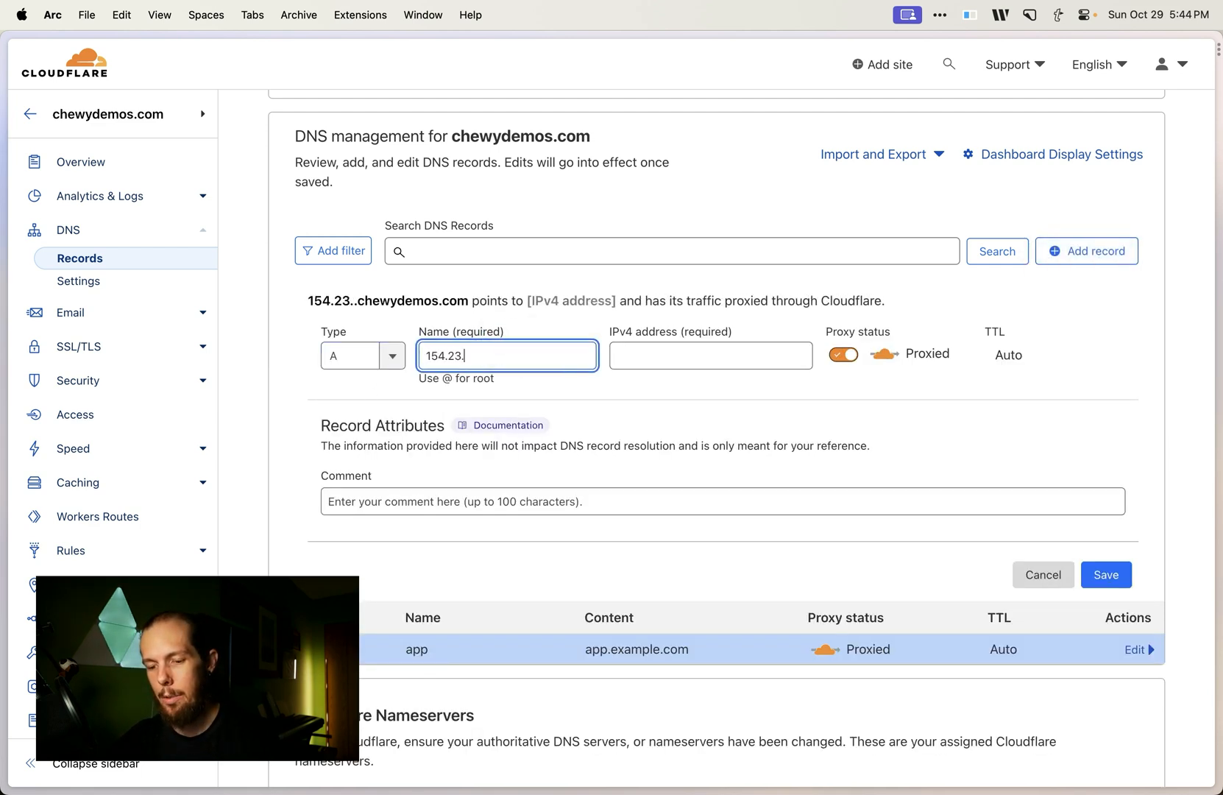
{"action": "type", "text": "32."}
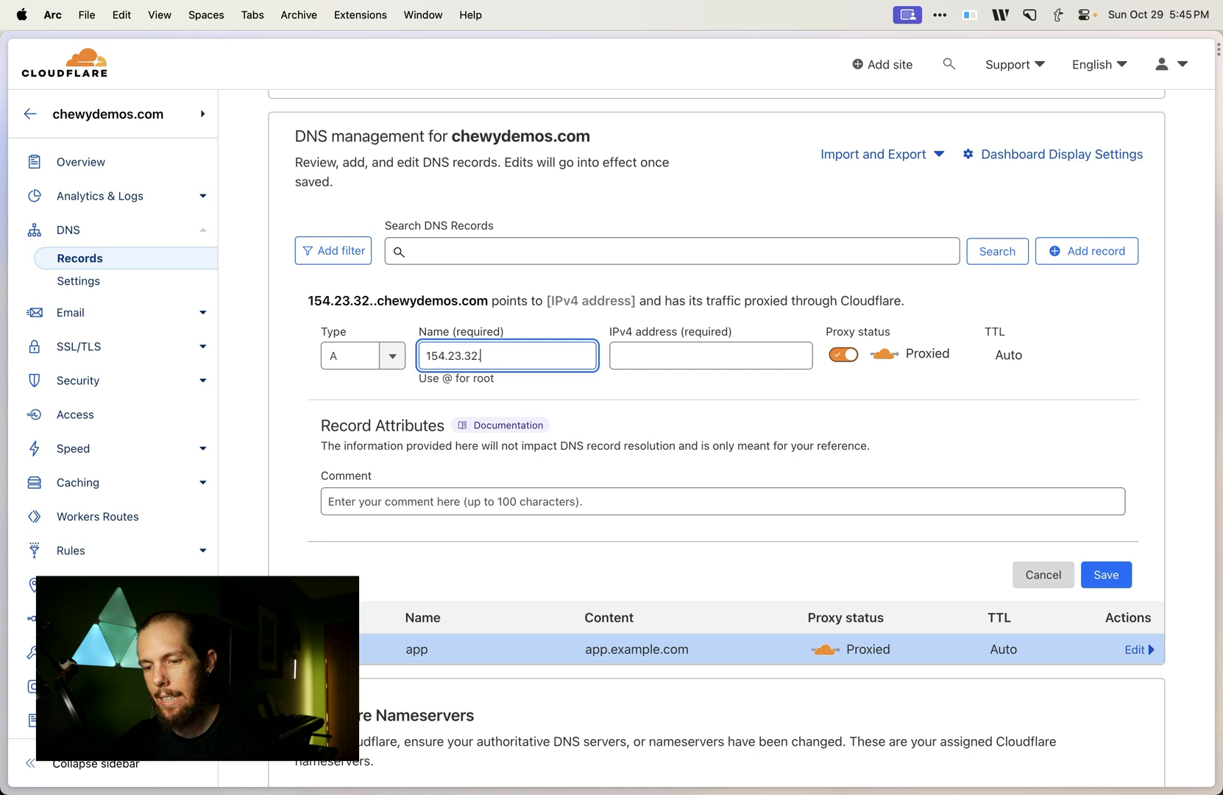
{"action": "type", "text": "23"}
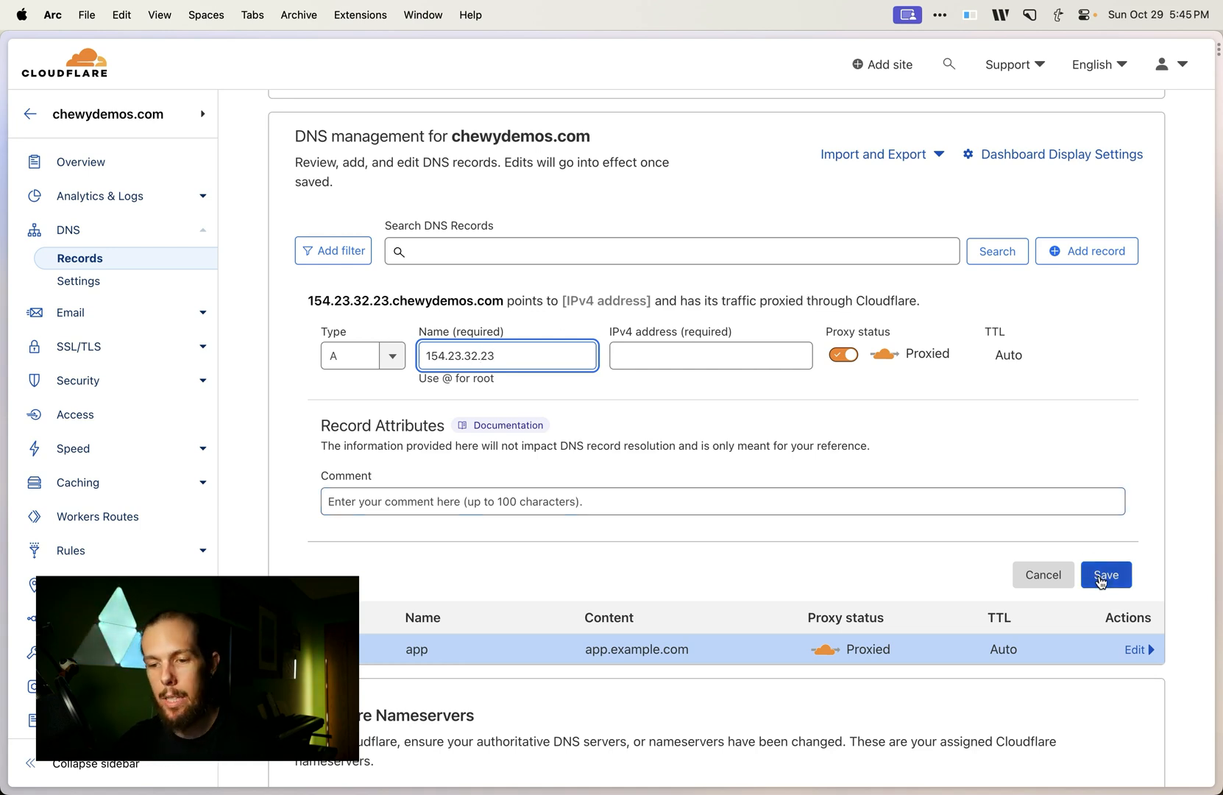
{"action": "left_click", "coordinate": [1106, 575]}
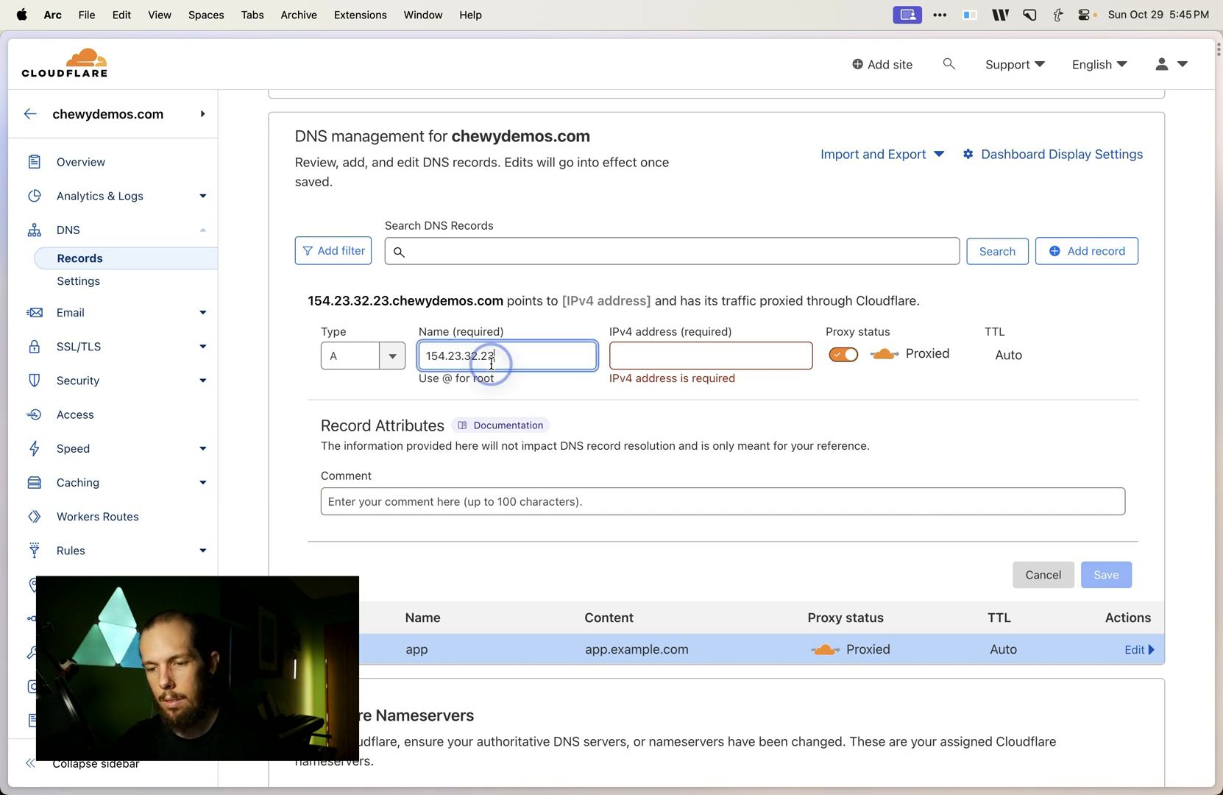
{"action": "type", "text": "ne"}
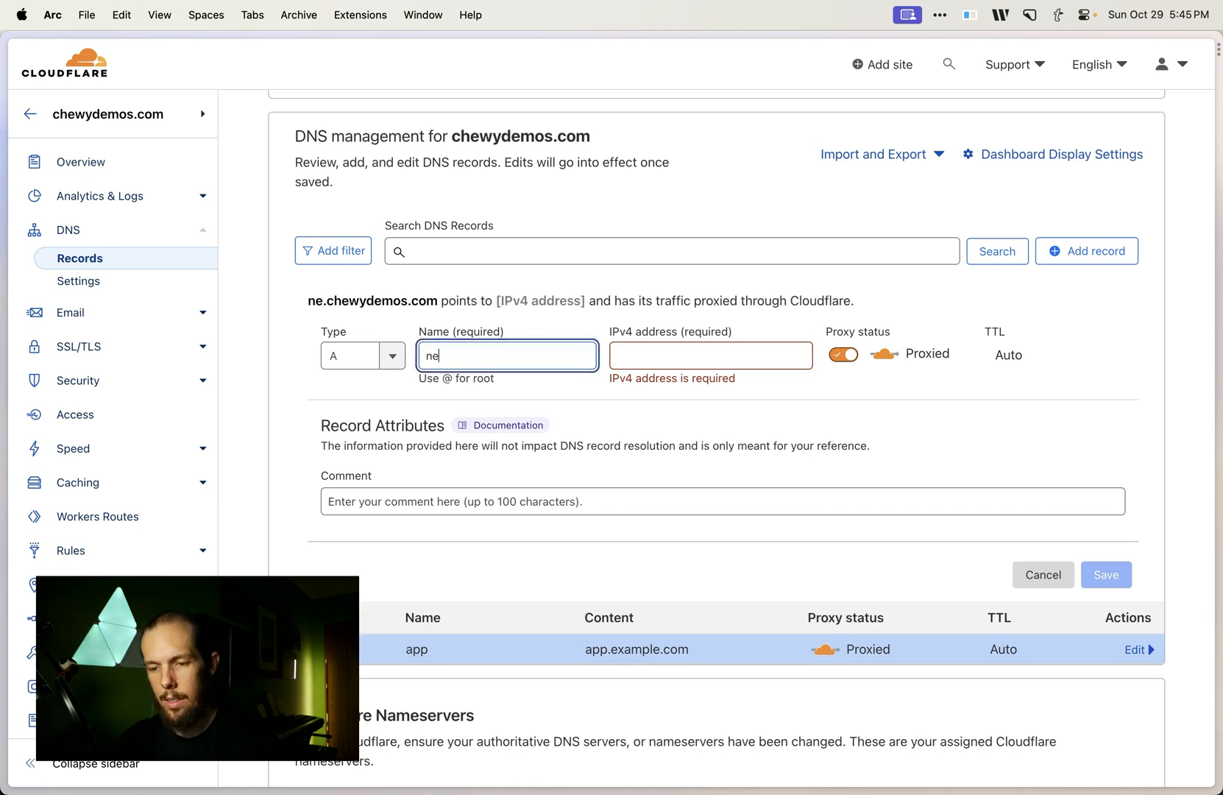
{"action": "type", "text": "154.23.32.23"}
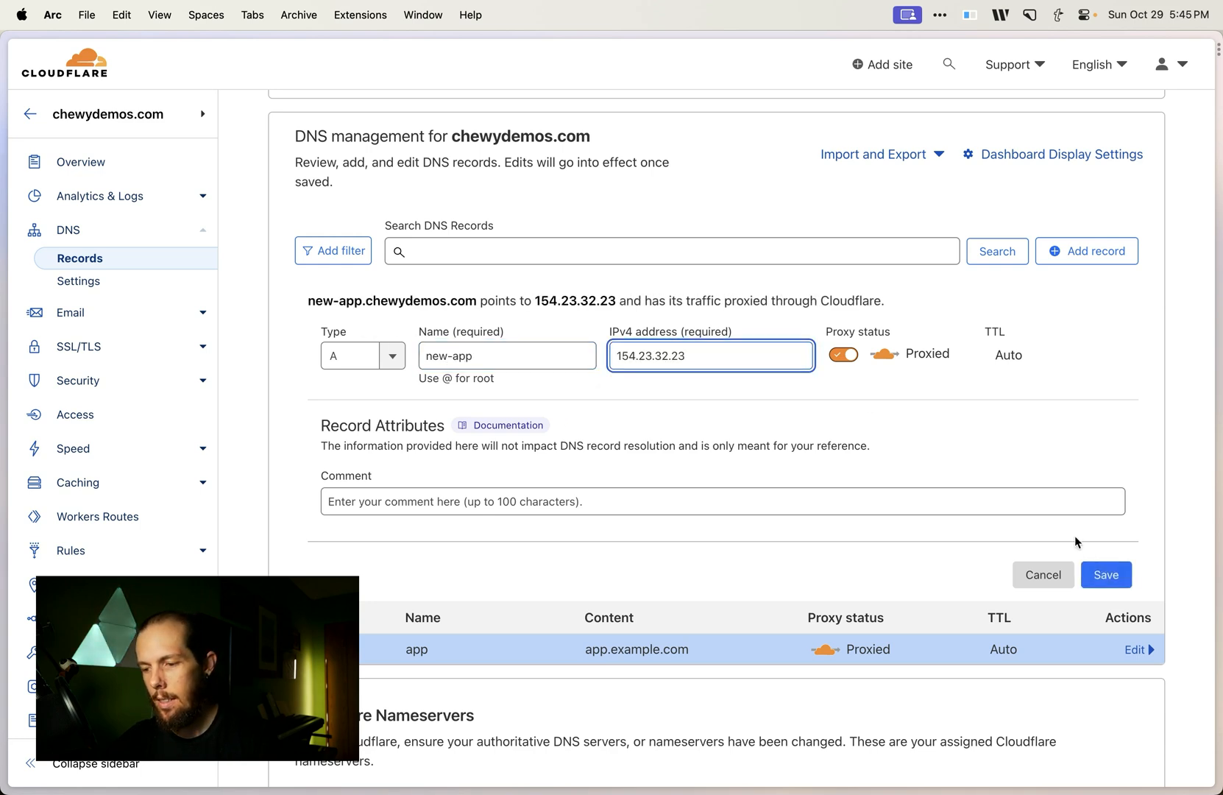
{"action": "left_click", "coordinate": [1105, 575]}
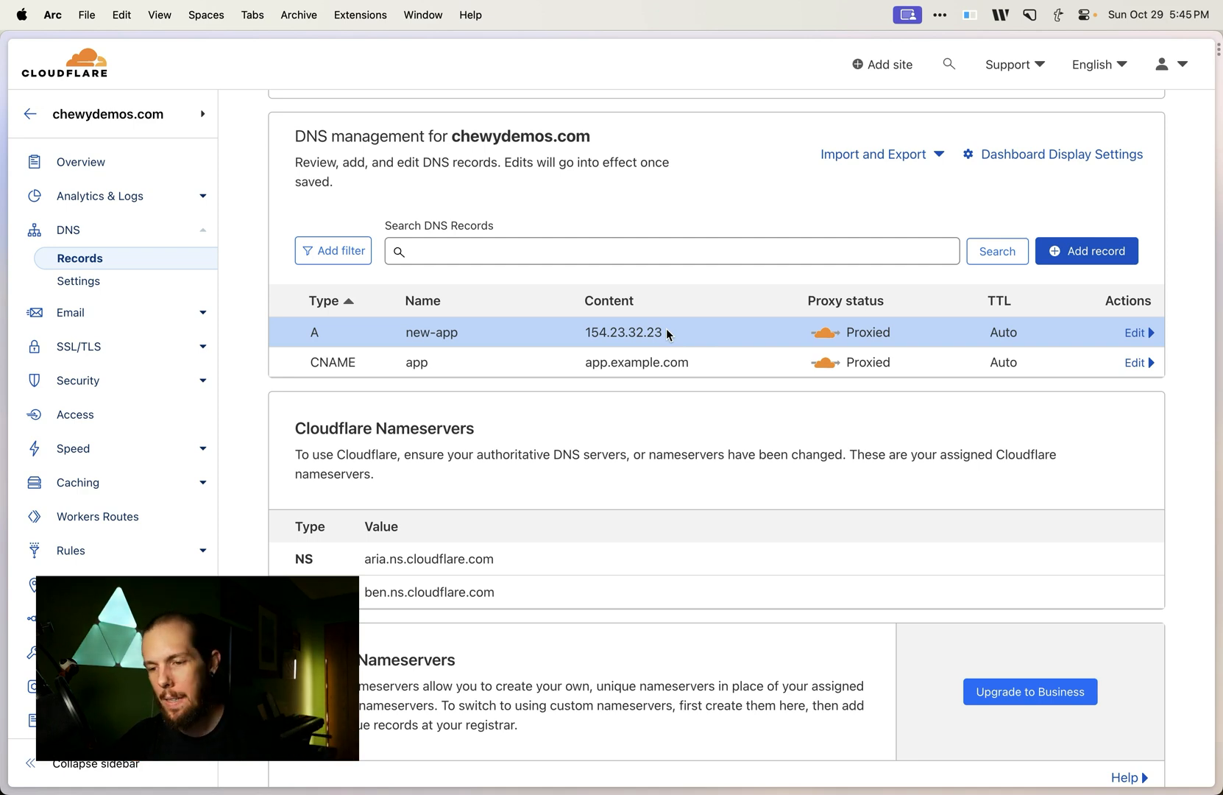
{"action": "mouse_move", "coordinate": [825, 333]}
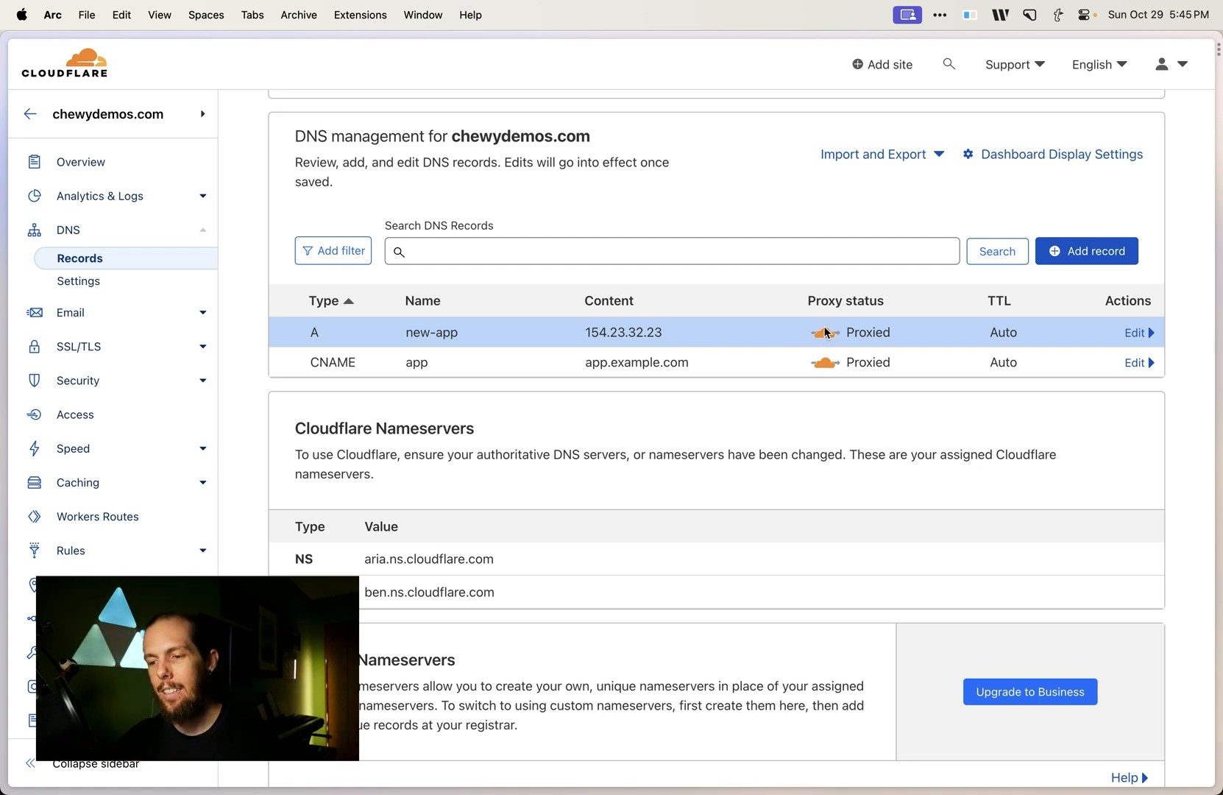
{"action": "mouse_move", "coordinate": [784, 345]}
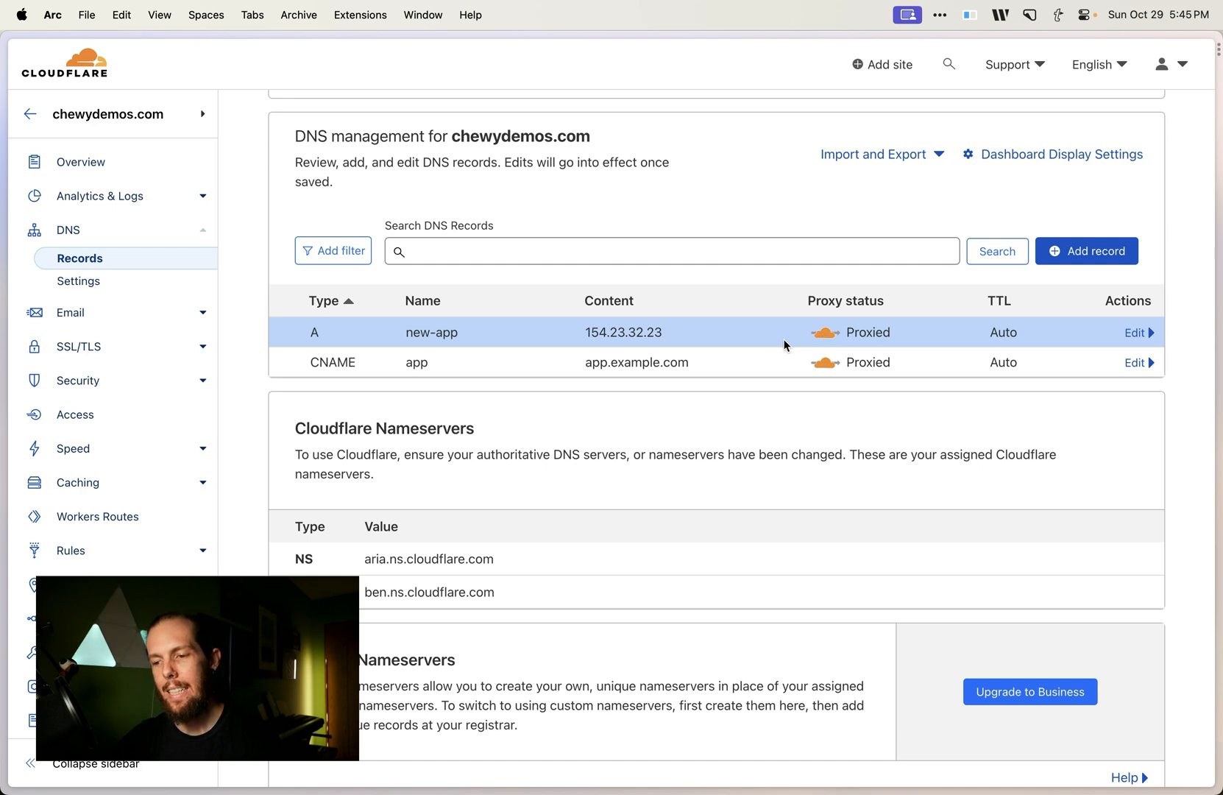
{"action": "mouse_move", "coordinate": [711, 370]}
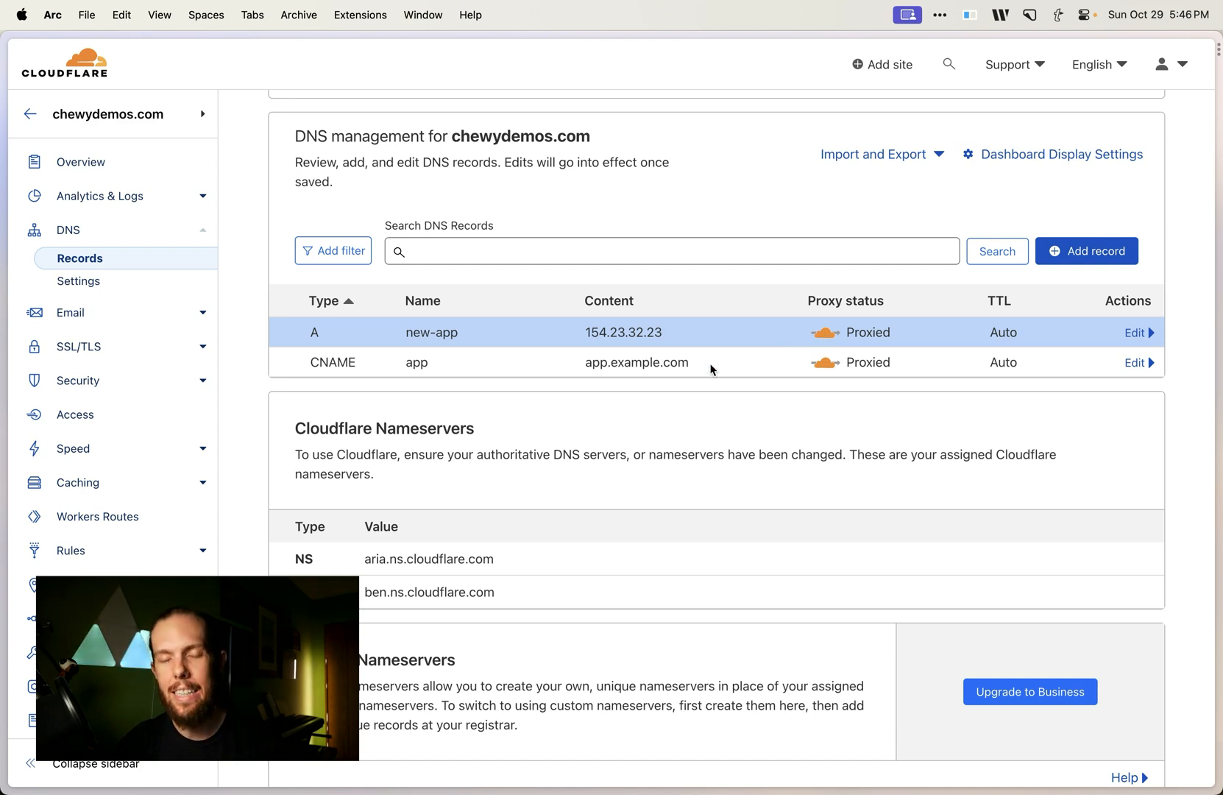
{"action": "mouse_move", "coordinate": [841, 335]}
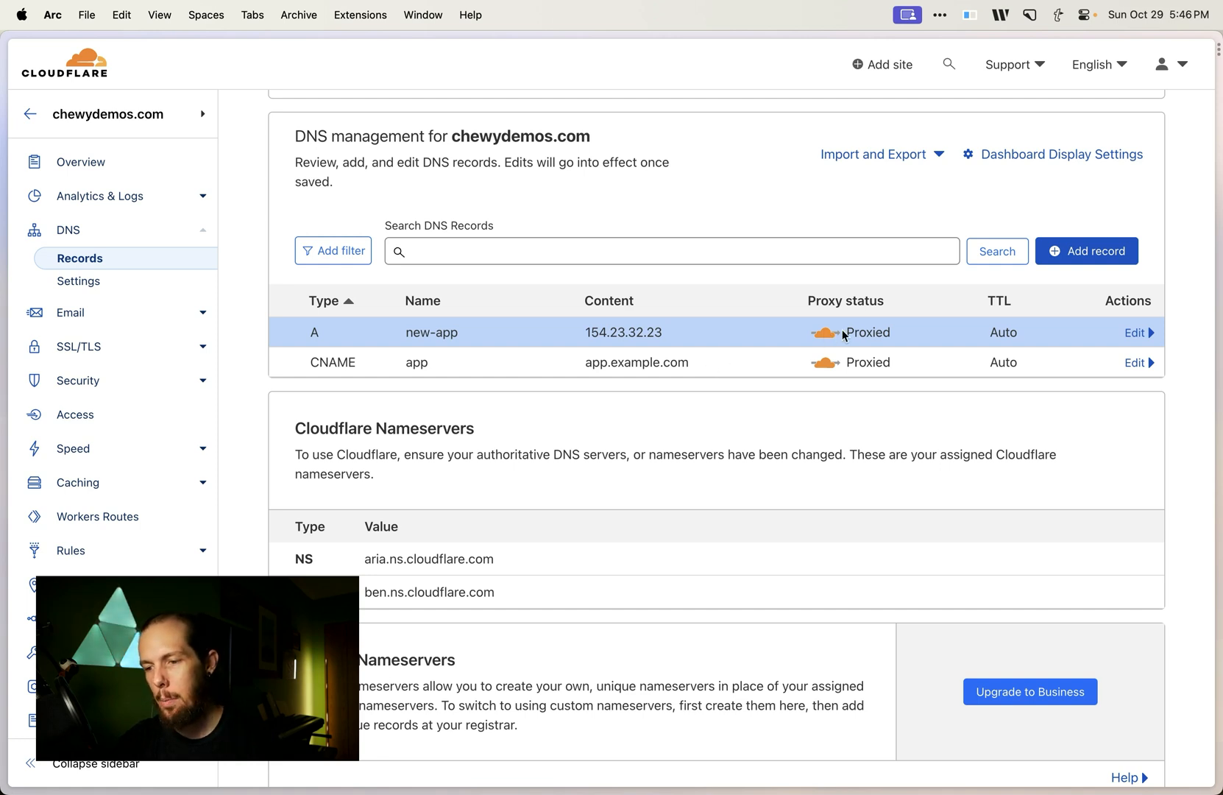
{"action": "mouse_move", "coordinate": [827, 350]}
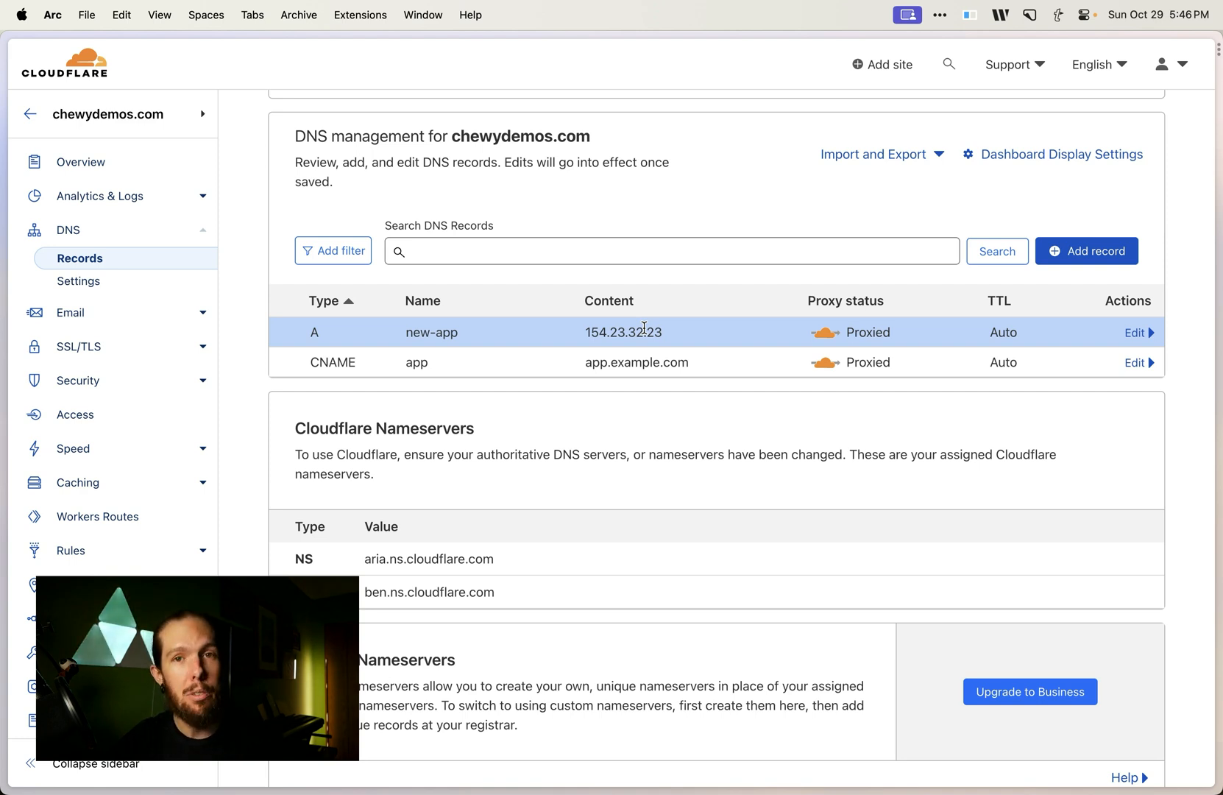
{"action": "mouse_move", "coordinate": [600, 337]}
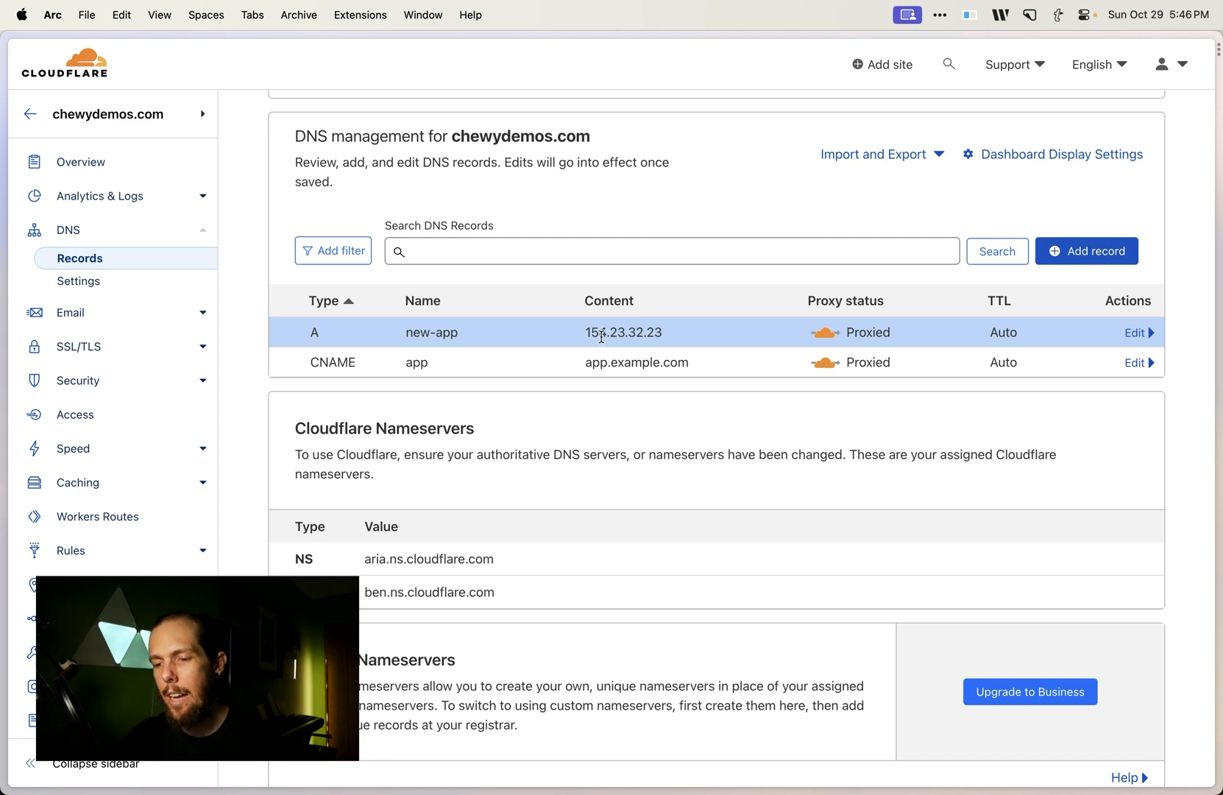
{"action": "double_click", "coordinate": [623, 333]}
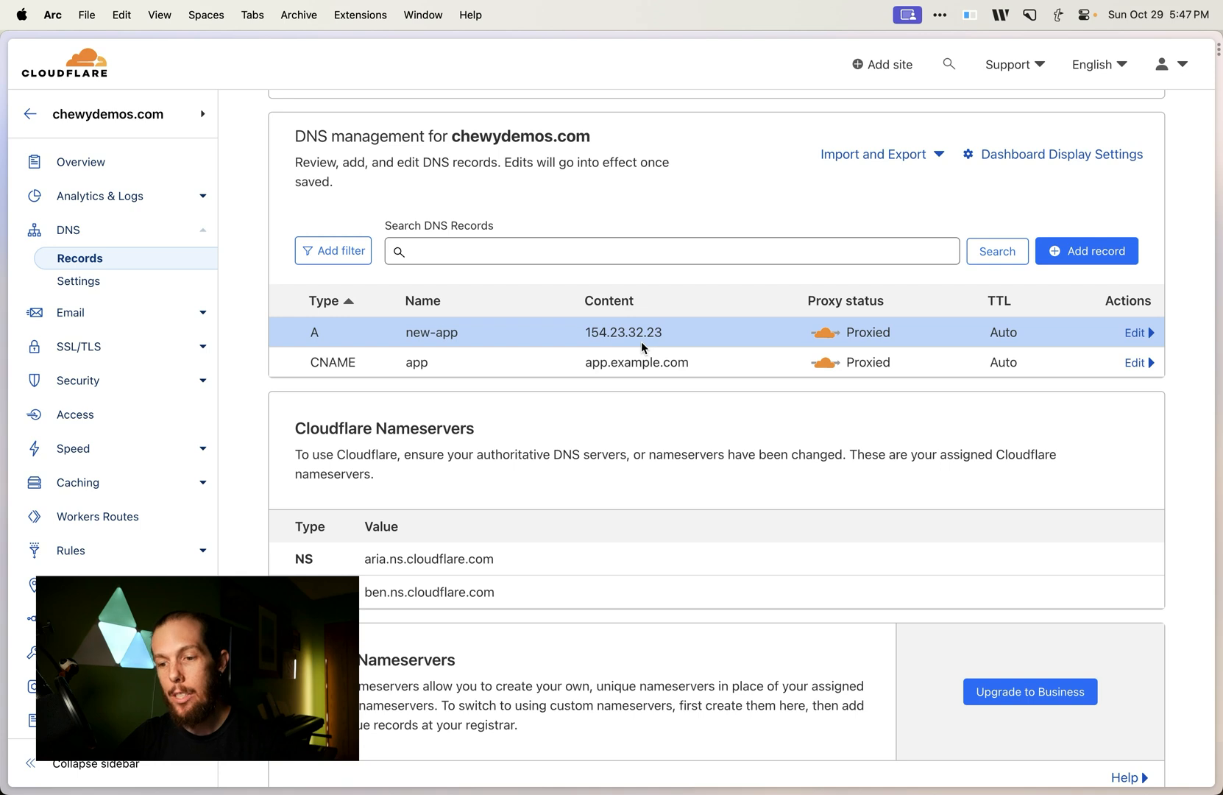
{"action": "mouse_move", "coordinate": [601, 351]}
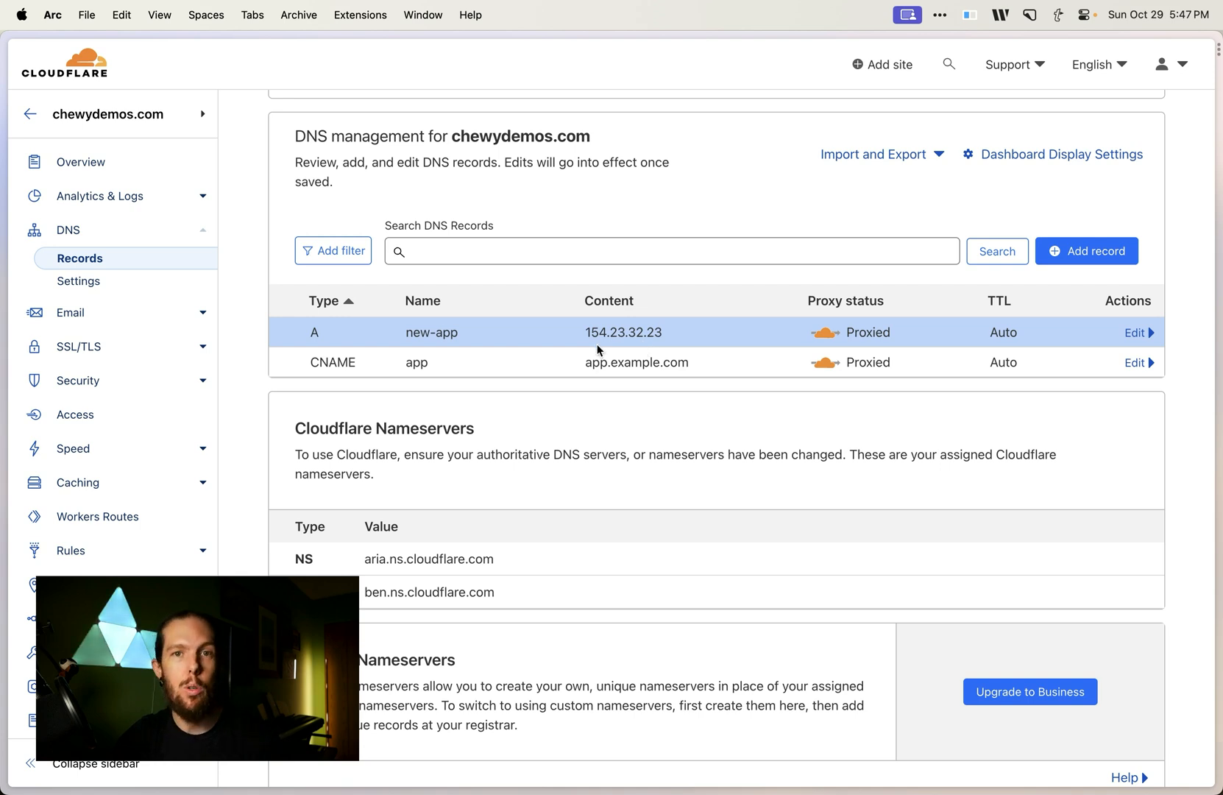
{"action": "scroll", "scroll_direction": "down", "scroll_amount": 3}
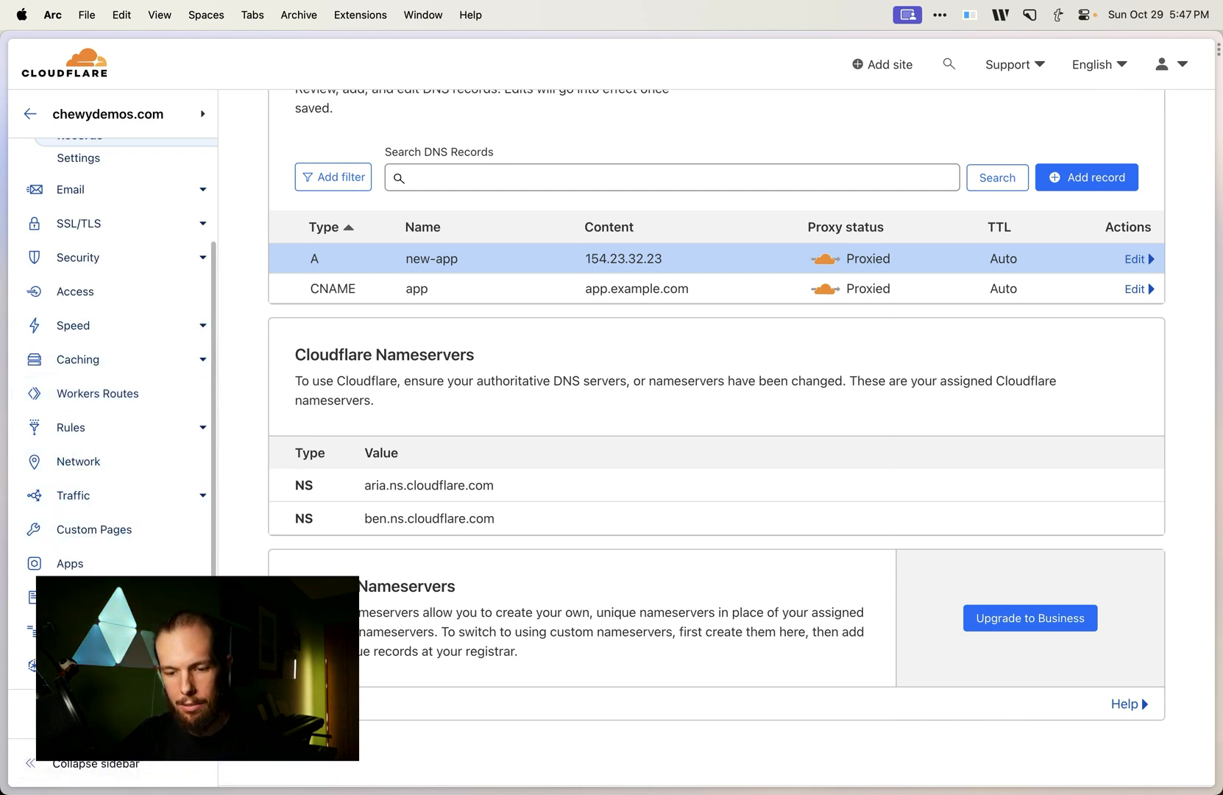
- Switch from the main dashboard to the Zero Trust overview
{"action": "left_click", "coordinate": [79, 461]}
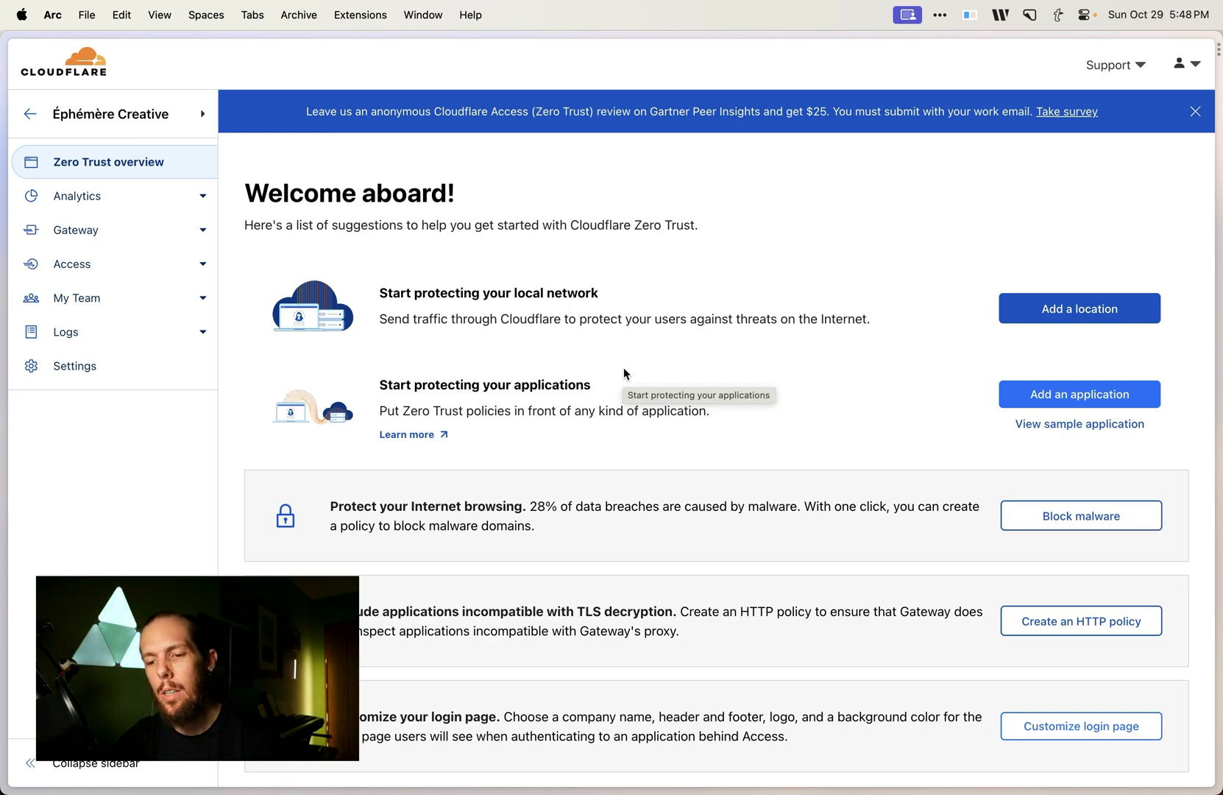
{"action": "mouse_move", "coordinate": [597, 363]}
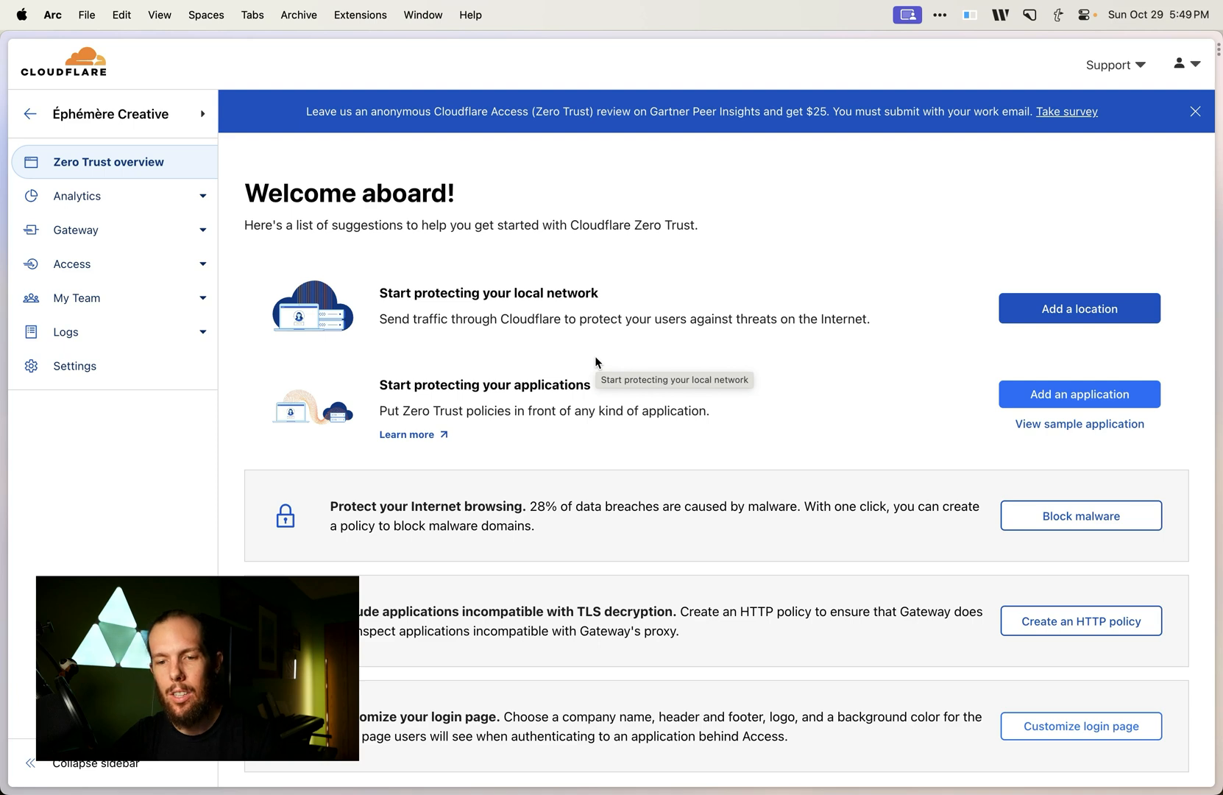
{"action": "mouse_move", "coordinate": [230, 157]}
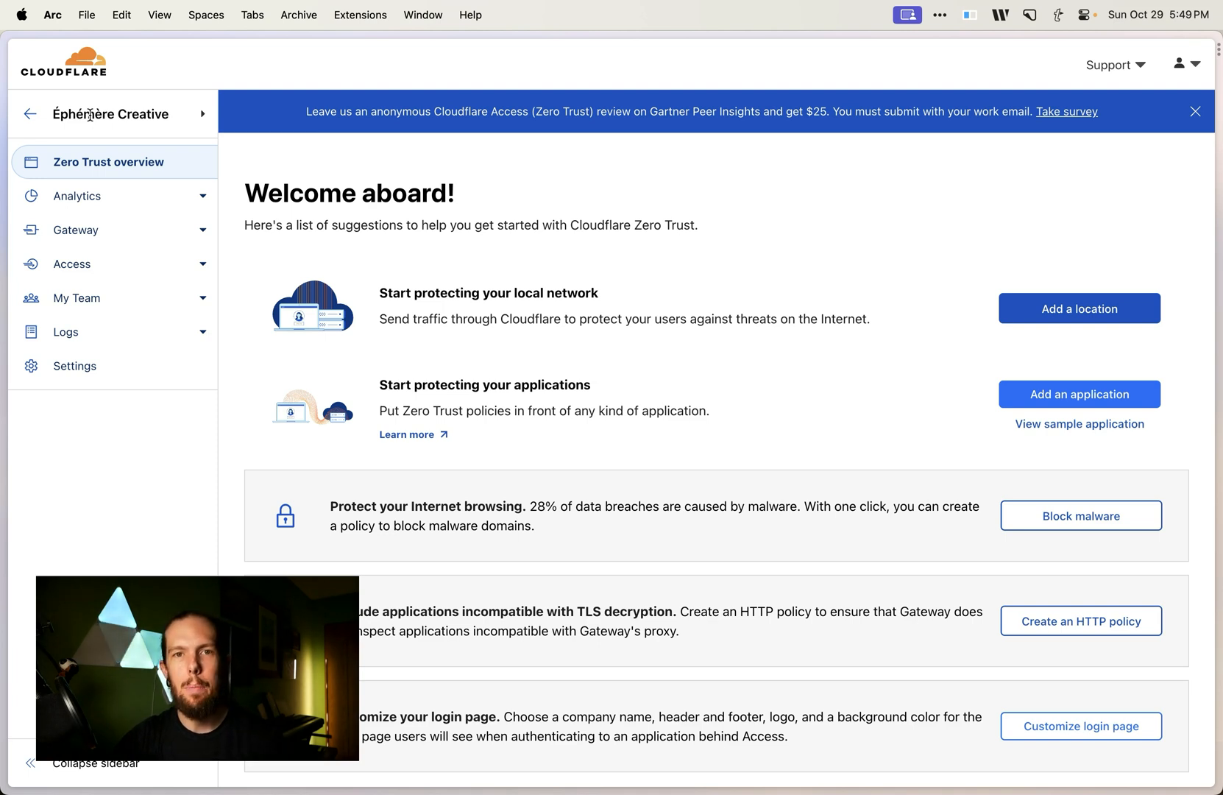
{"action": "mouse_move", "coordinate": [352, 370]}
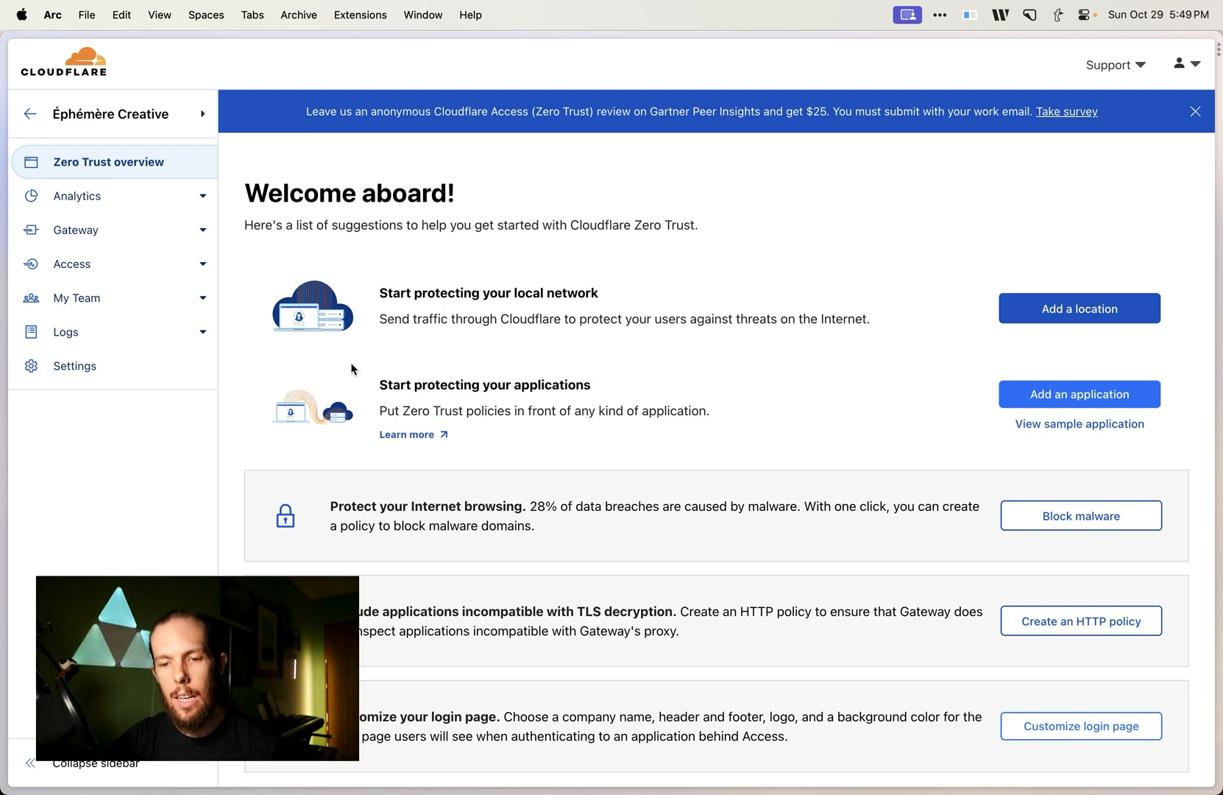
{"action": "mouse_move", "coordinate": [299, 283]}
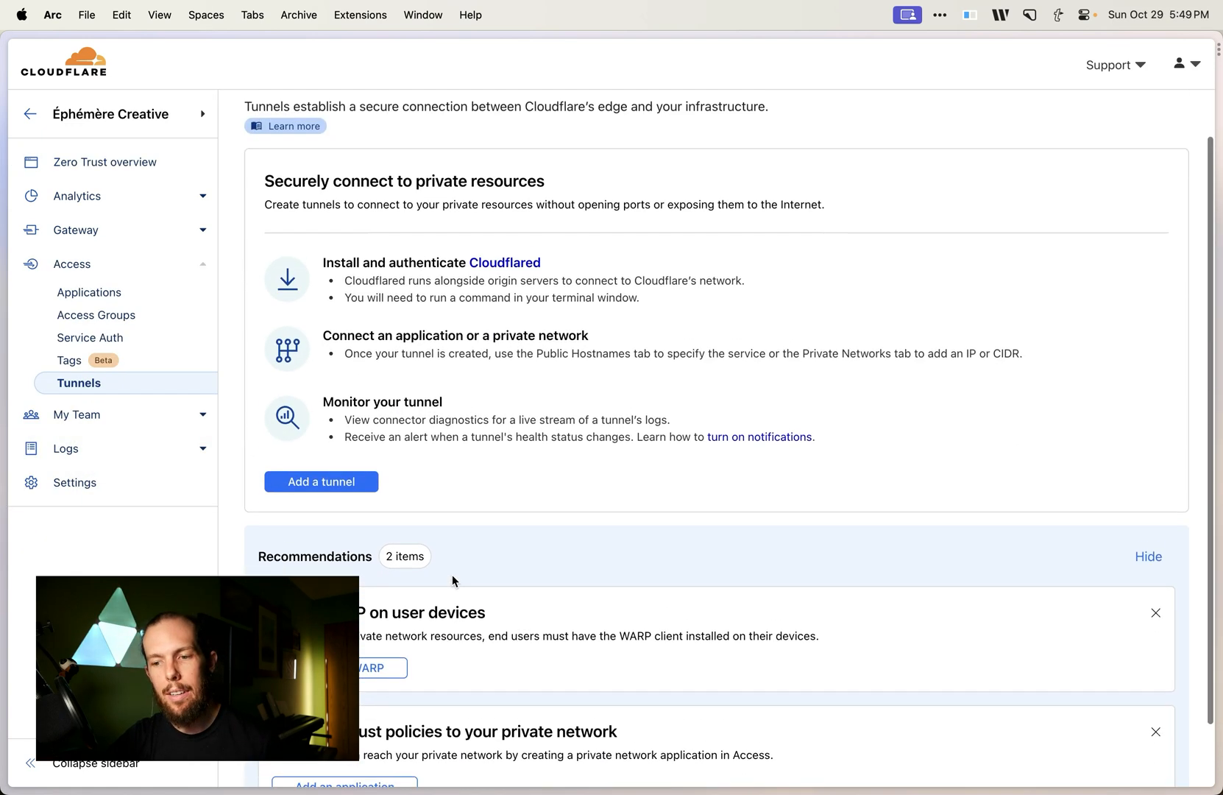
- Create and save a tunnel named my-app-tunnel
{"action": "left_click", "coordinate": [321, 482]}
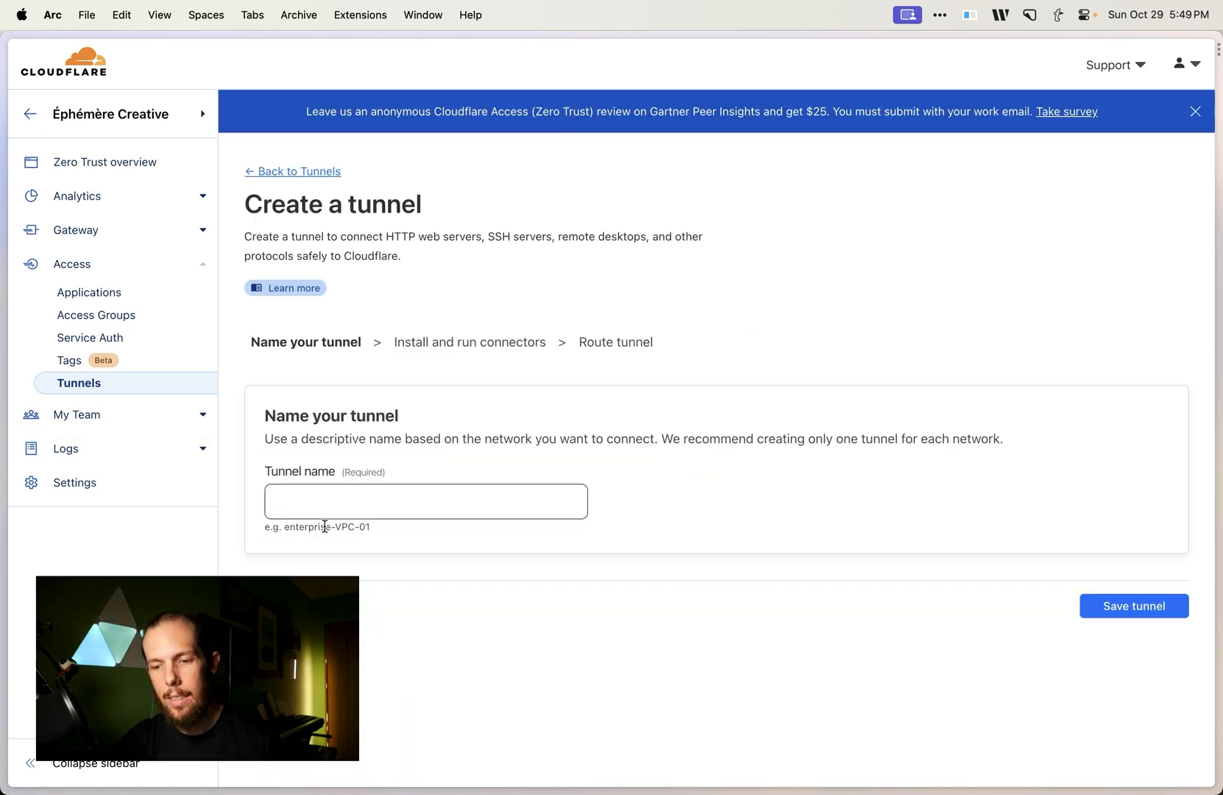
{"action": "left_click", "coordinate": [426, 501]}
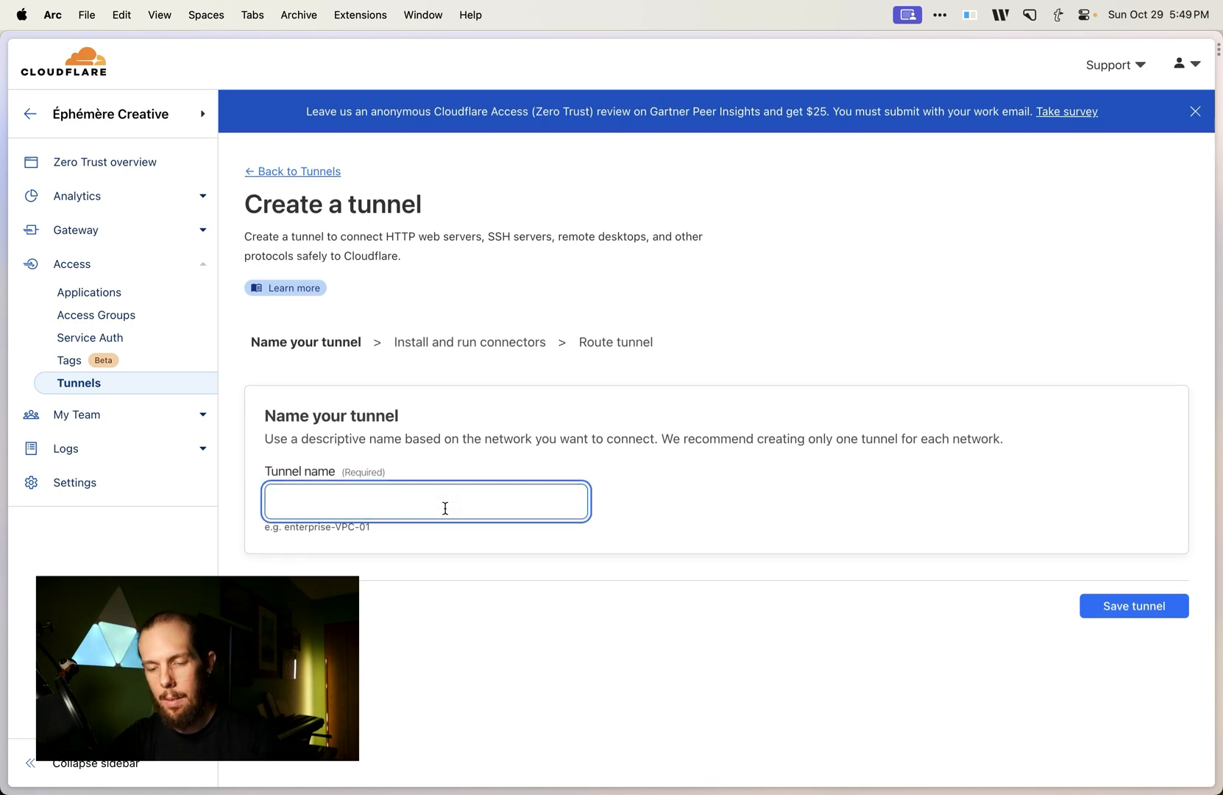
{"action": "type", "text": "my-app-tunnel"}
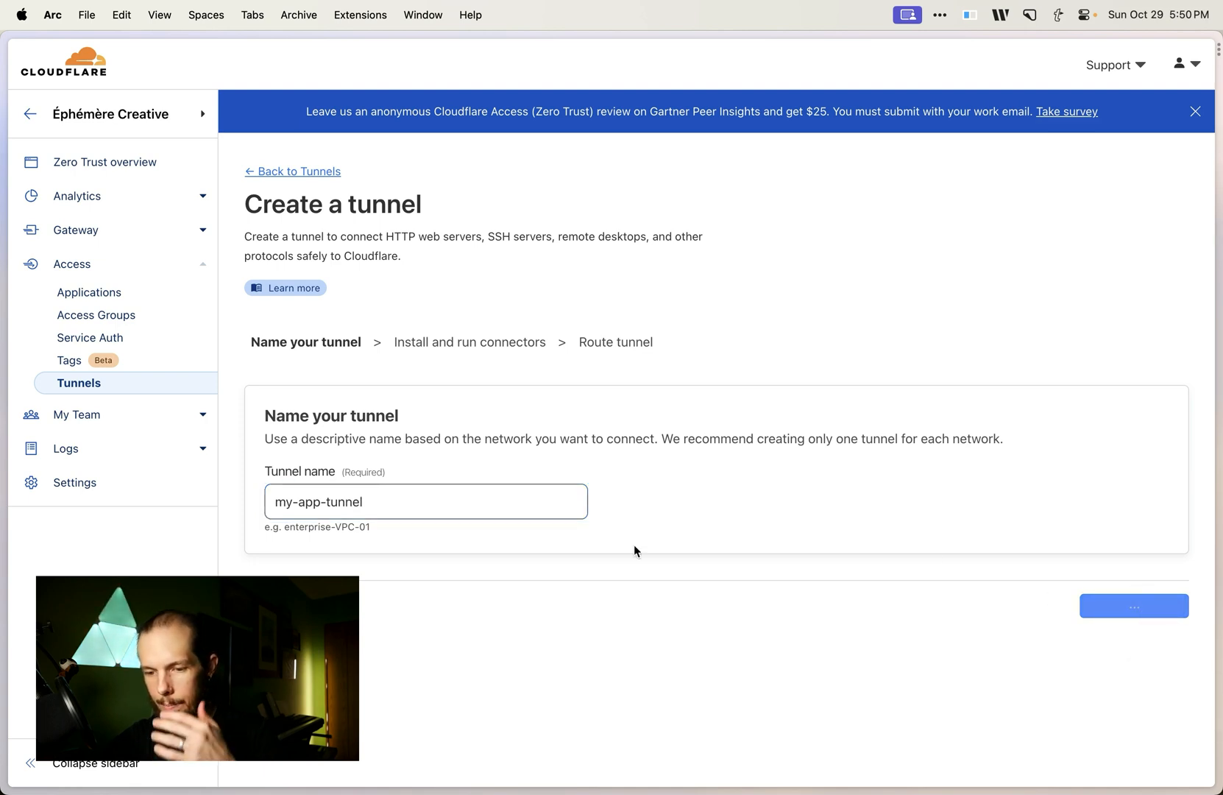
{"action": "left_click", "coordinate": [1133, 606]}
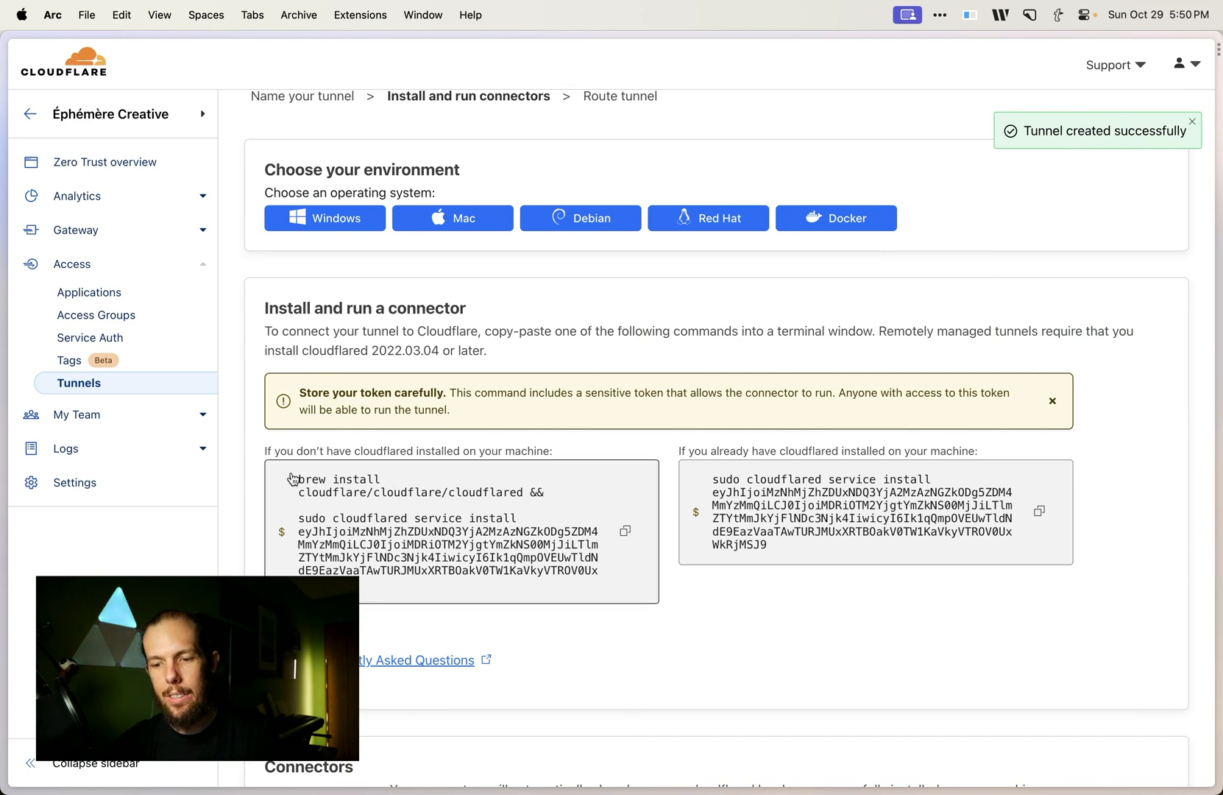
{"action": "scroll", "scroll_direction": "down", "scroll_amount": 3}
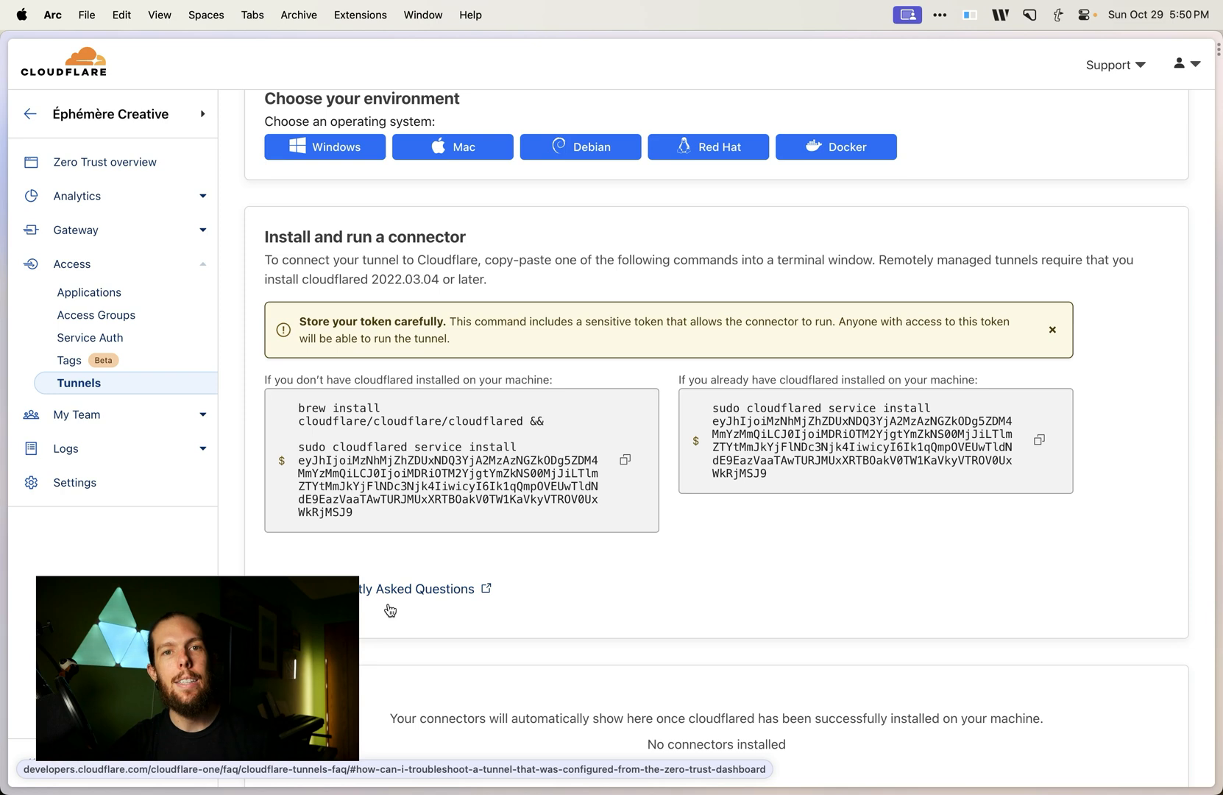
{"action": "scroll", "scroll_direction": "down", "scroll_amount": 3}
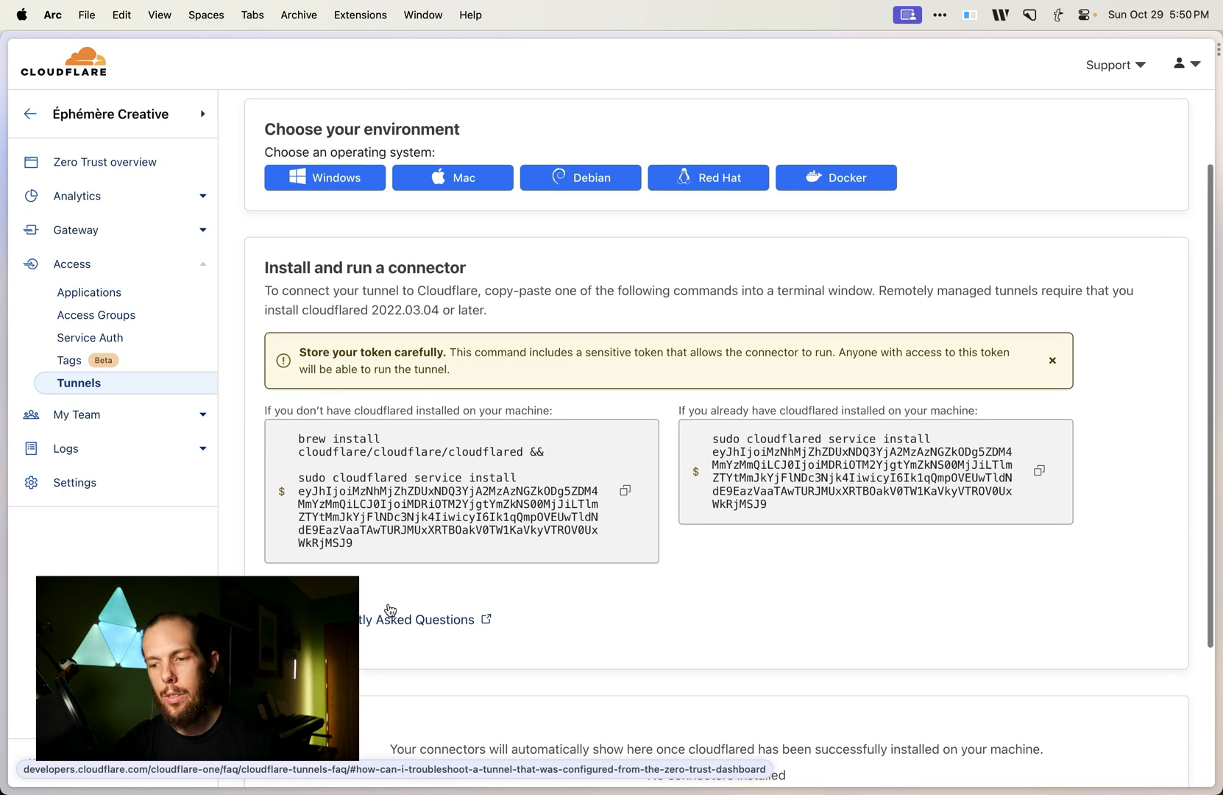
{"action": "scroll", "scroll_direction": "down", "scroll_amount": 3}
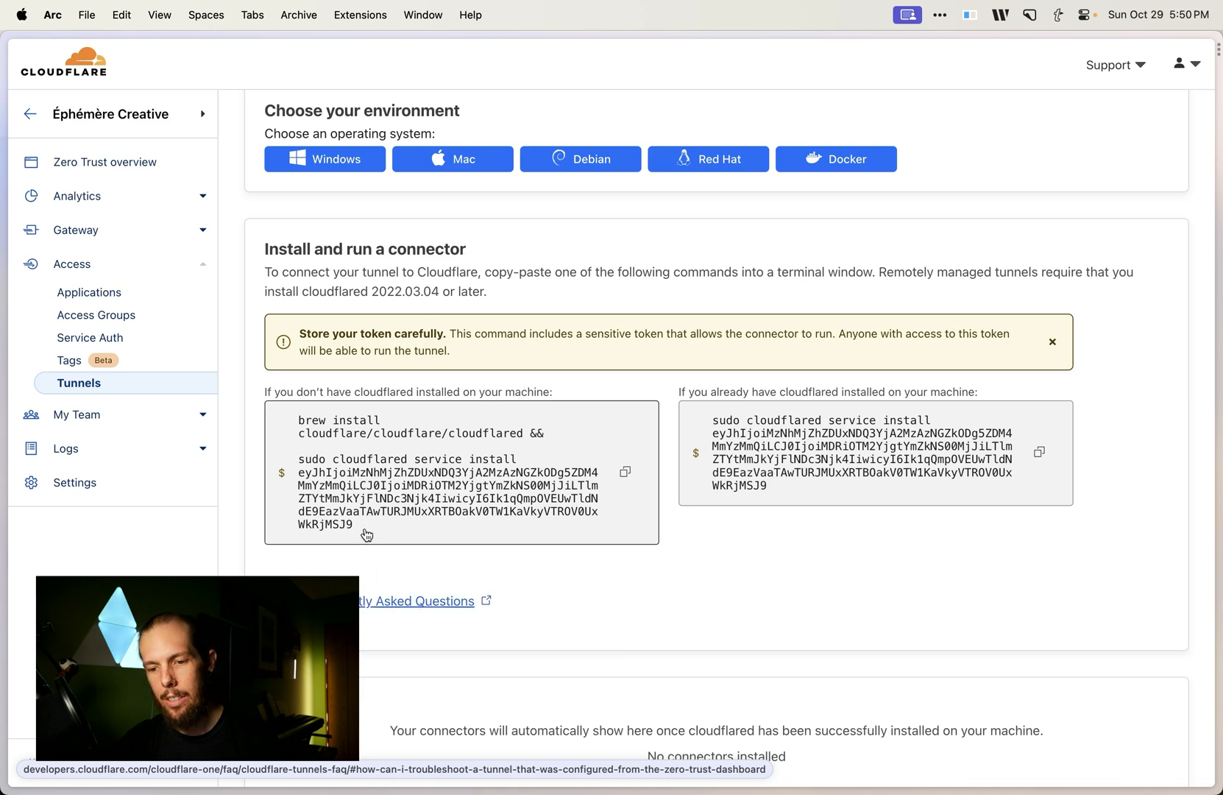
{"action": "scroll", "scroll_direction": "down", "scroll_amount": 3}
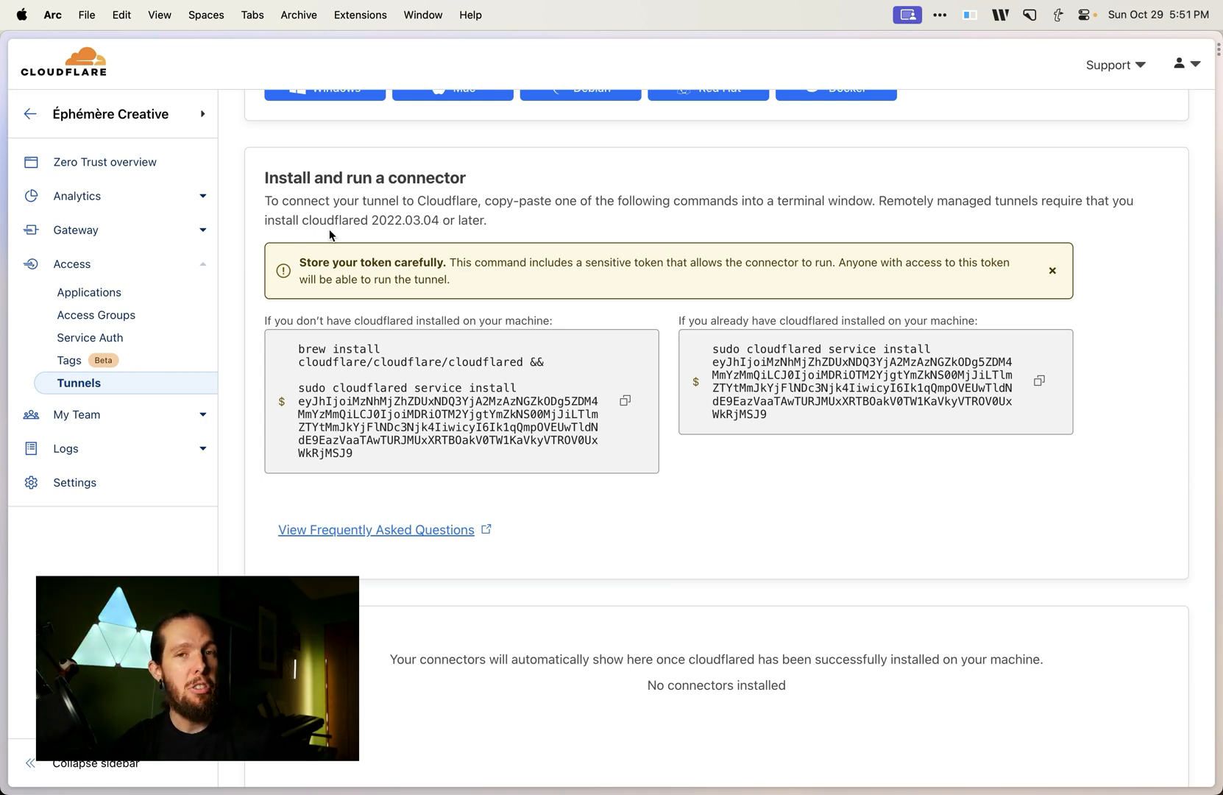
{"action": "mouse_move", "coordinate": [649, 532]}
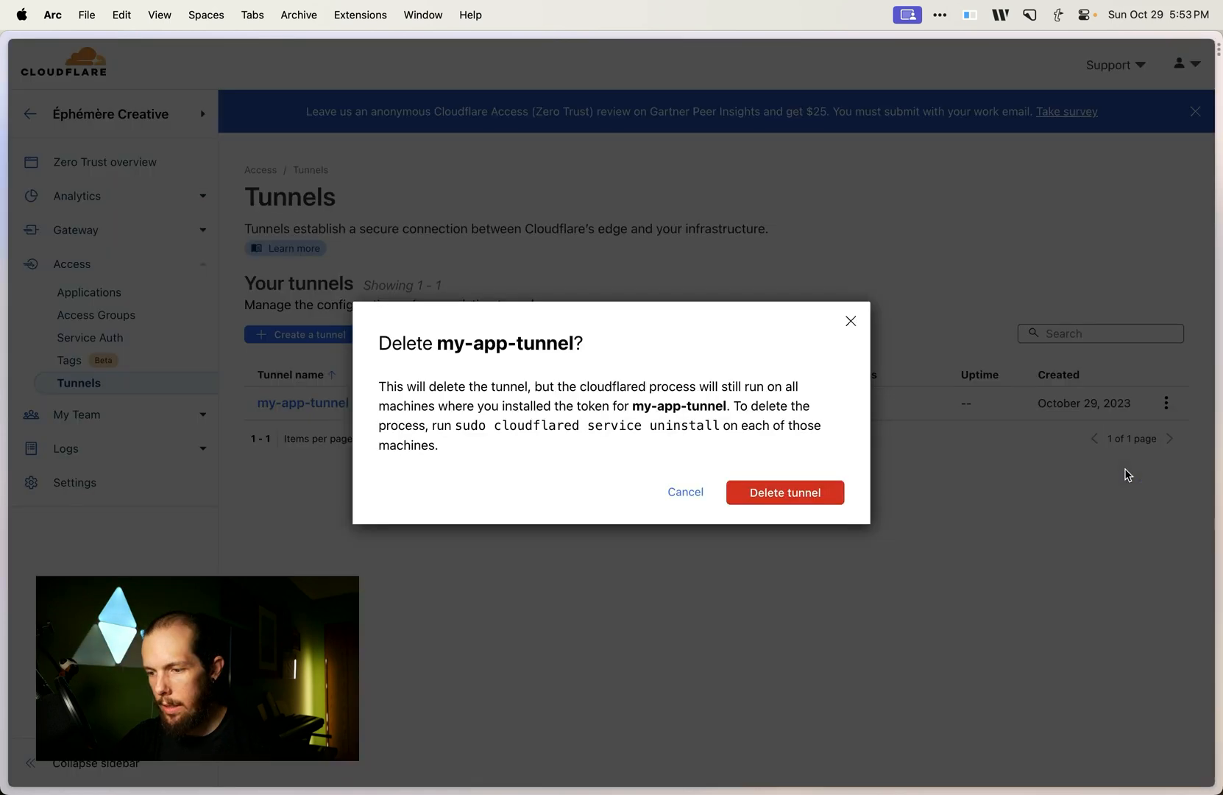
- Confirm deleting my-app-tunnel in the Delete my-app-tunnel? dialog
{"action": "left_click", "coordinate": [784, 493]}
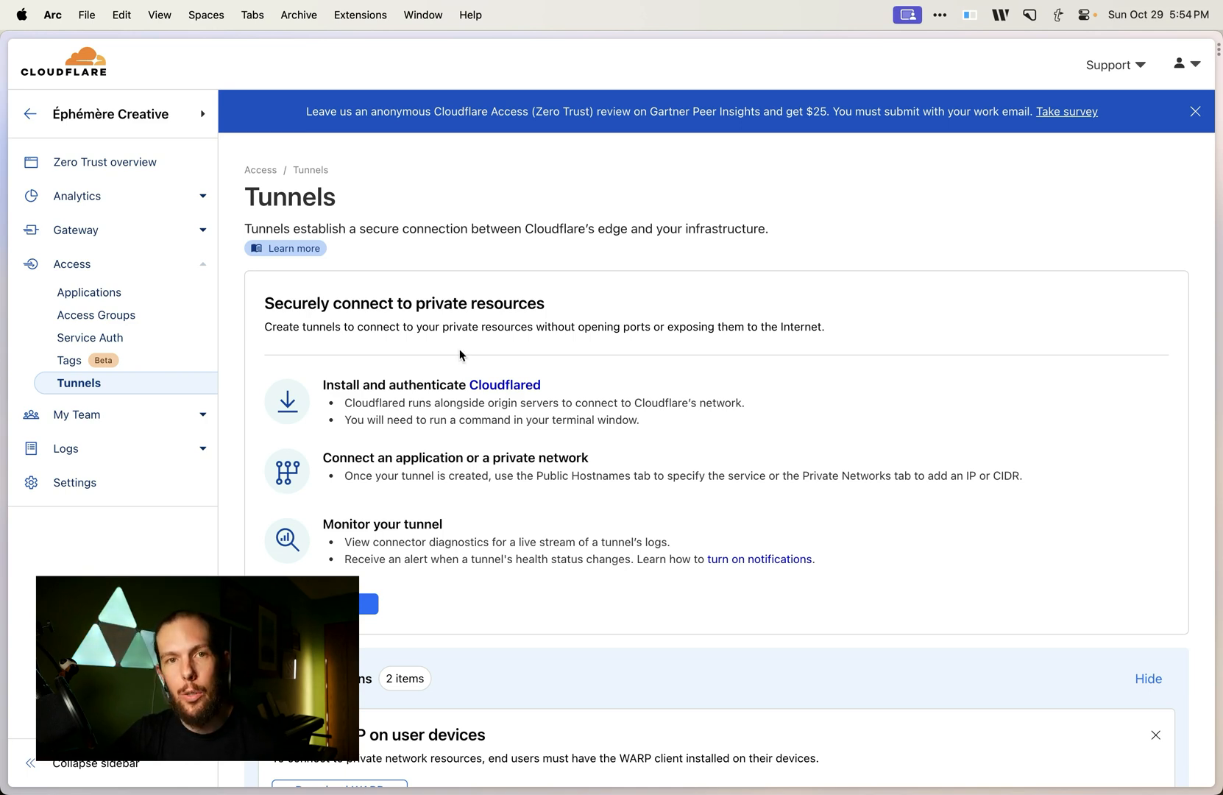
{"action": "mouse_move", "coordinate": [96, 315]}
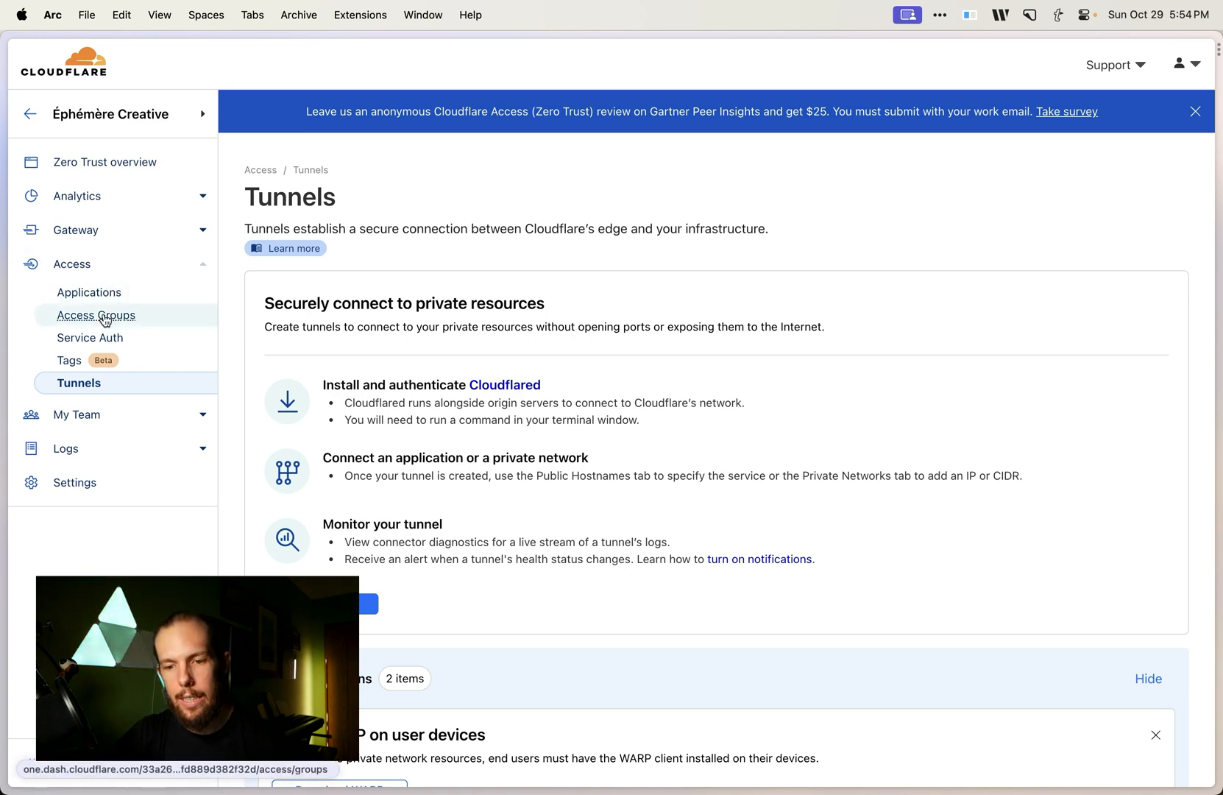
- Browse the identity provider login options, then return to Access Applications
{"action": "left_click", "coordinate": [88, 292]}
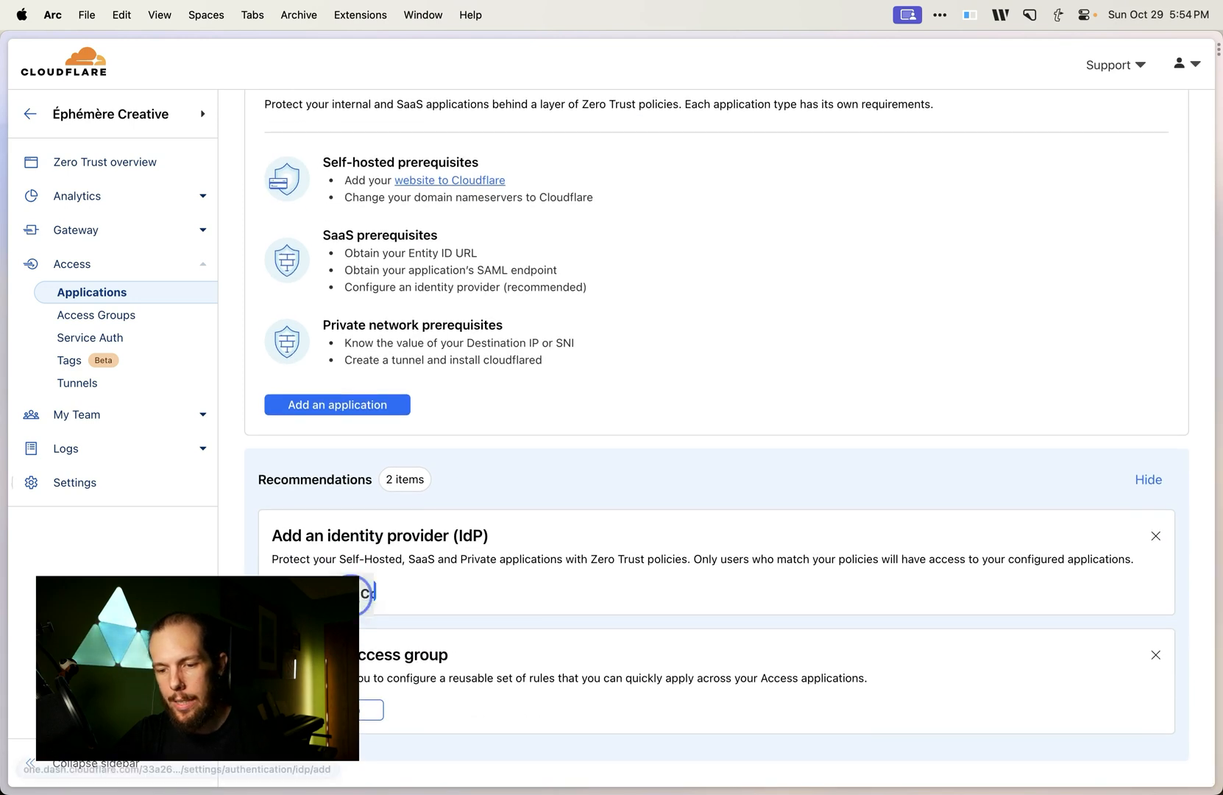
{"action": "left_click", "coordinate": [351, 593]}
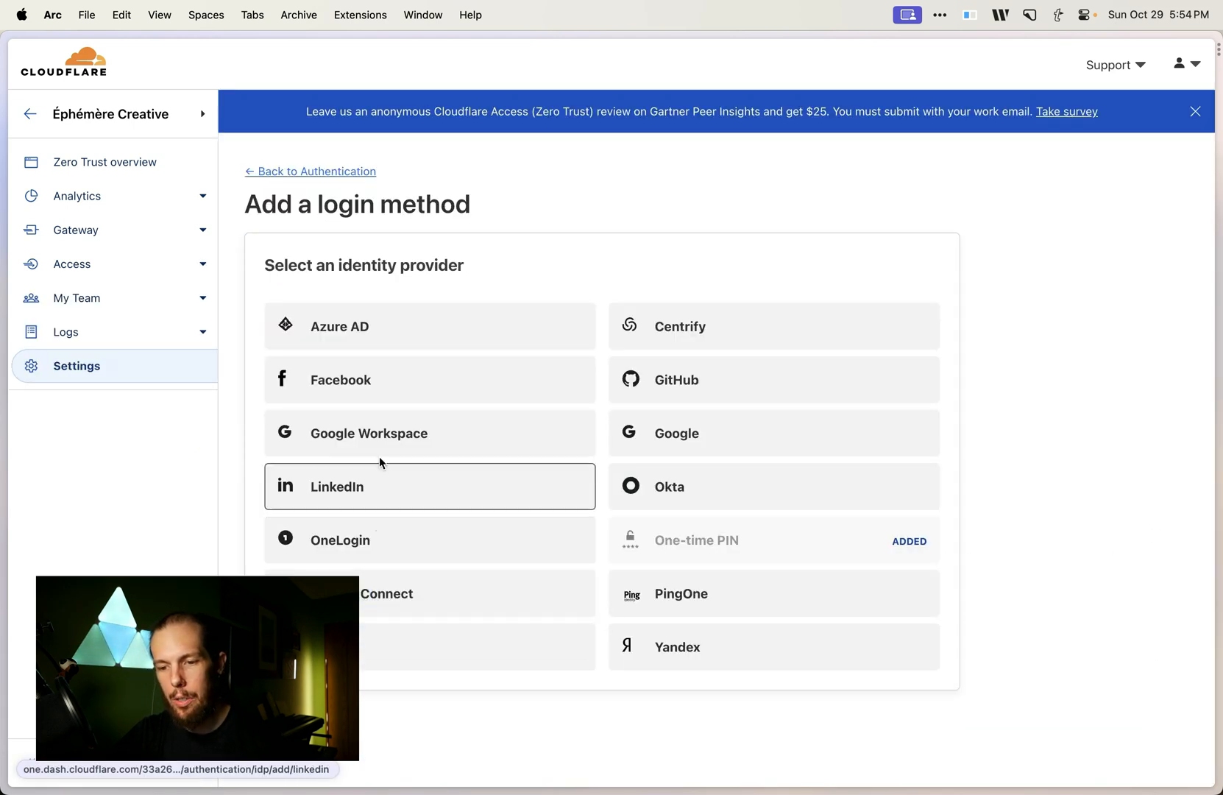
{"action": "mouse_move", "coordinate": [690, 367]}
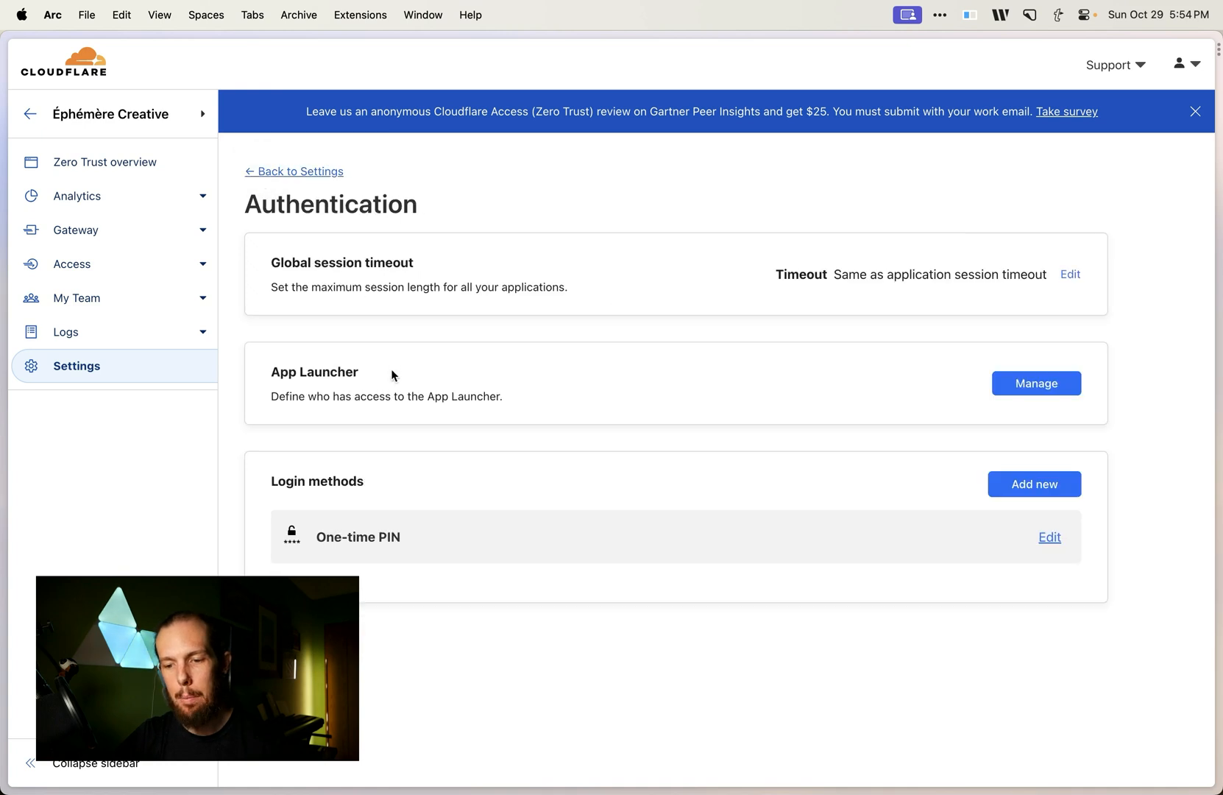
{"action": "left_click", "coordinate": [76, 229]}
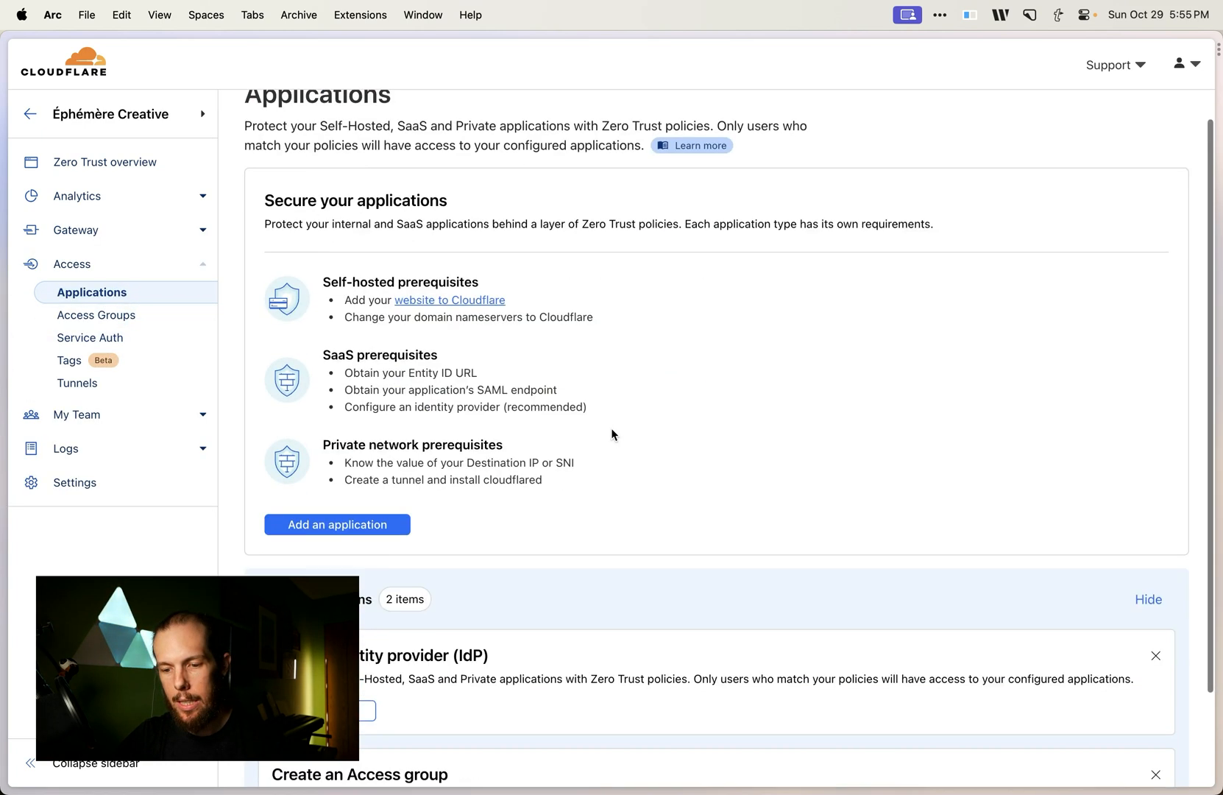
- Start adding an Access application and scroll through the Configure app form
{"action": "left_click", "coordinate": [337, 524]}
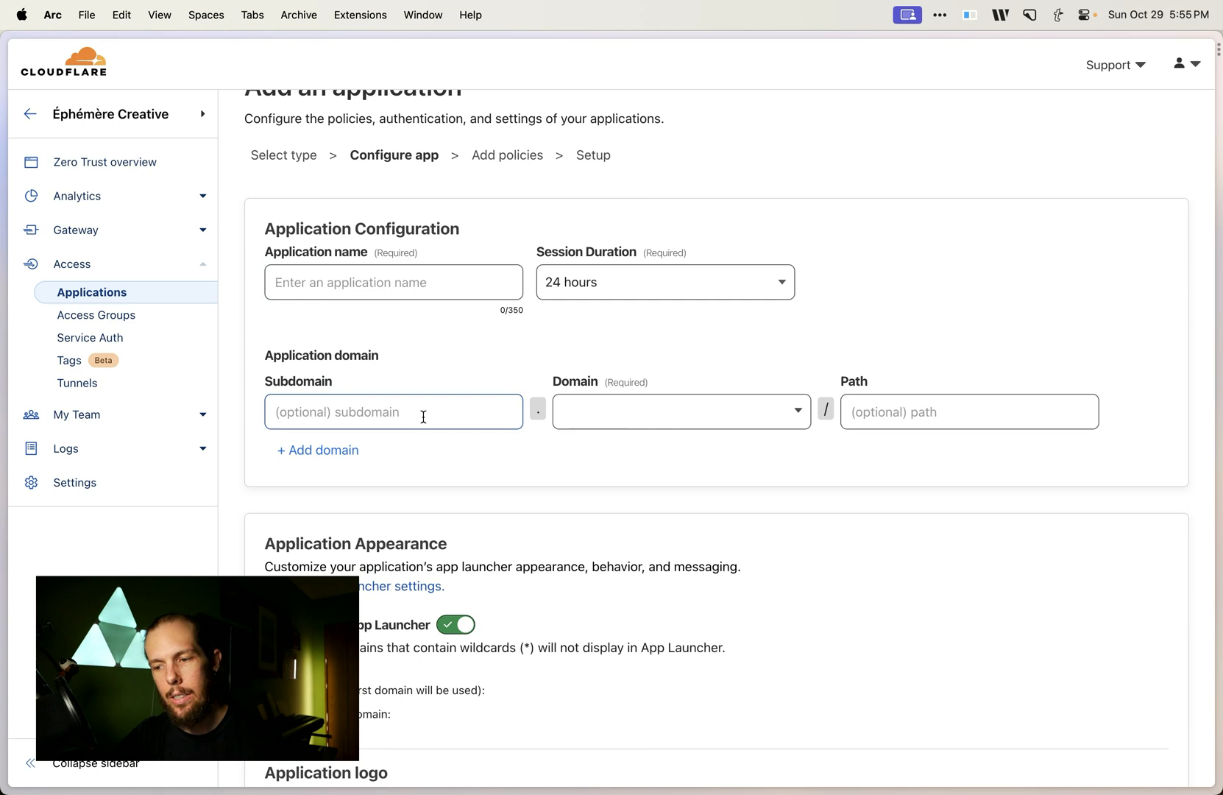
{"action": "scroll", "scroll_direction": "down", "scroll_amount": 3}
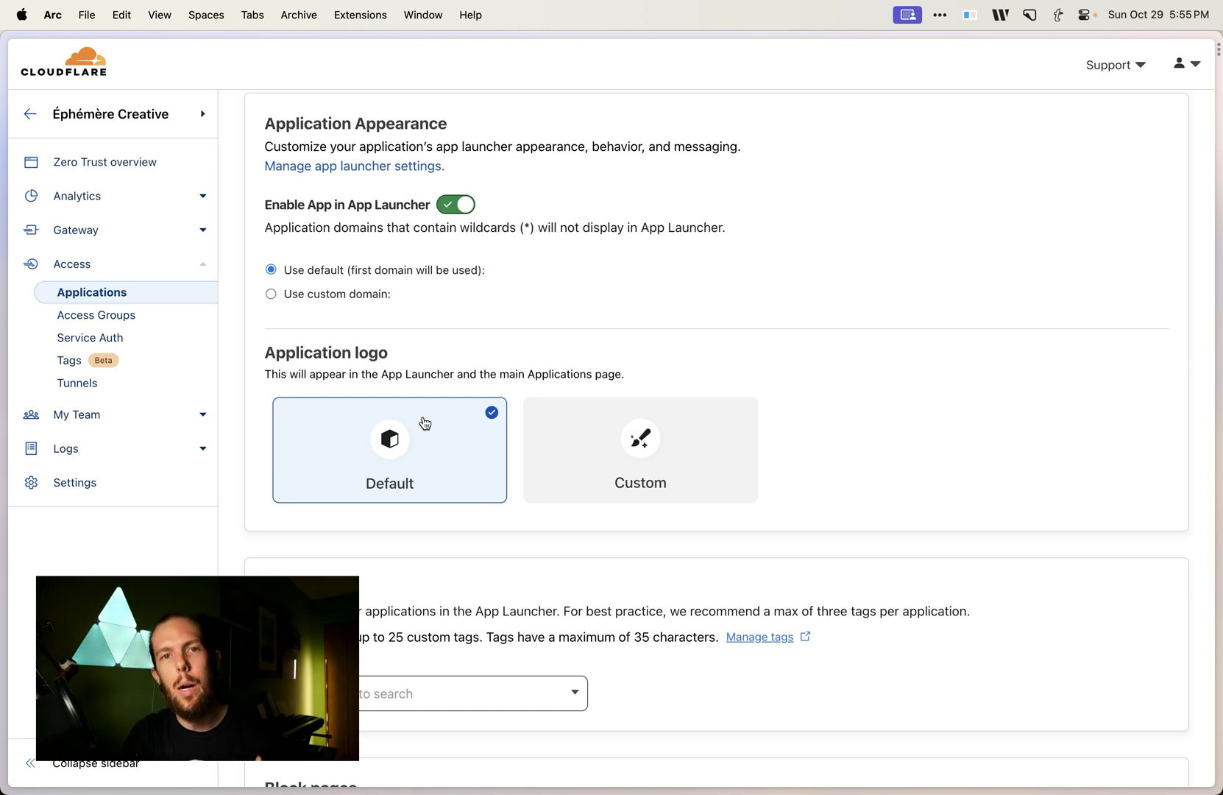
{"action": "scroll", "scroll_direction": "down", "scroll_amount": 3}
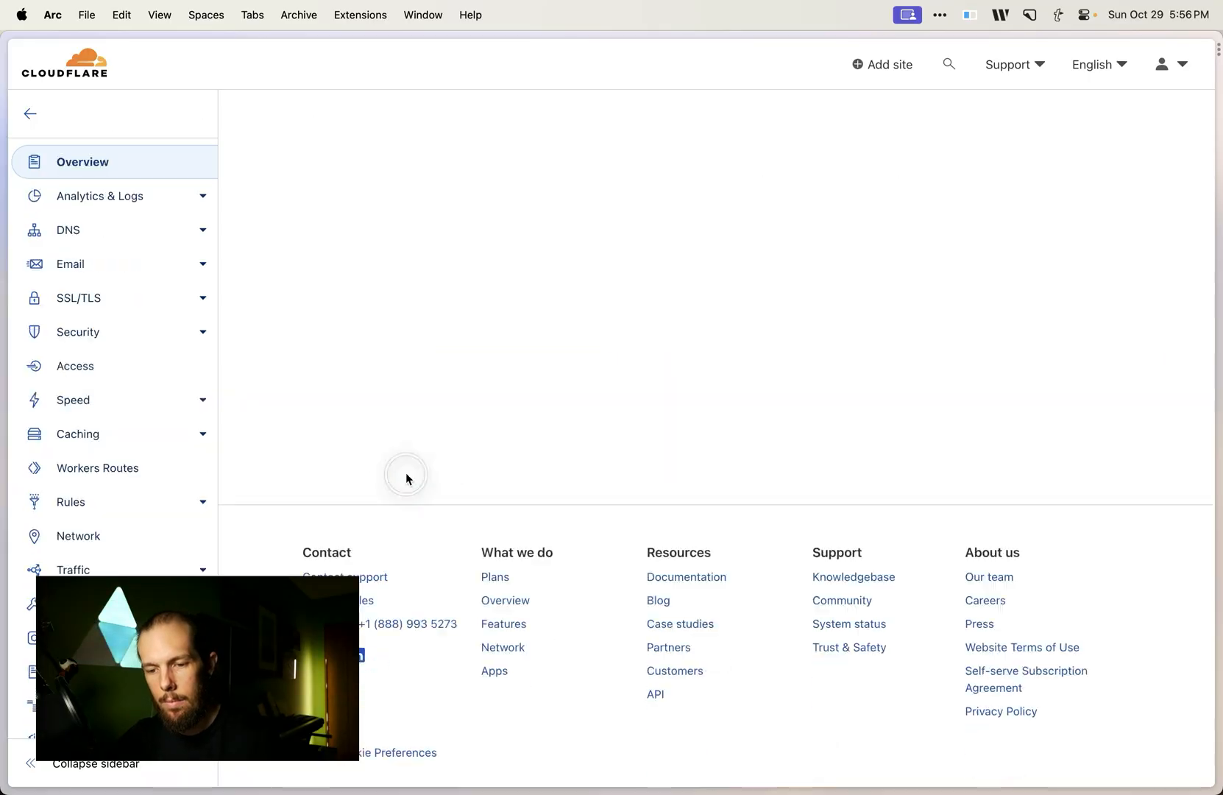
- Open chewydemos.com DNS records and expand the Email sidebar section
{"action": "left_click", "coordinate": [68, 229]}
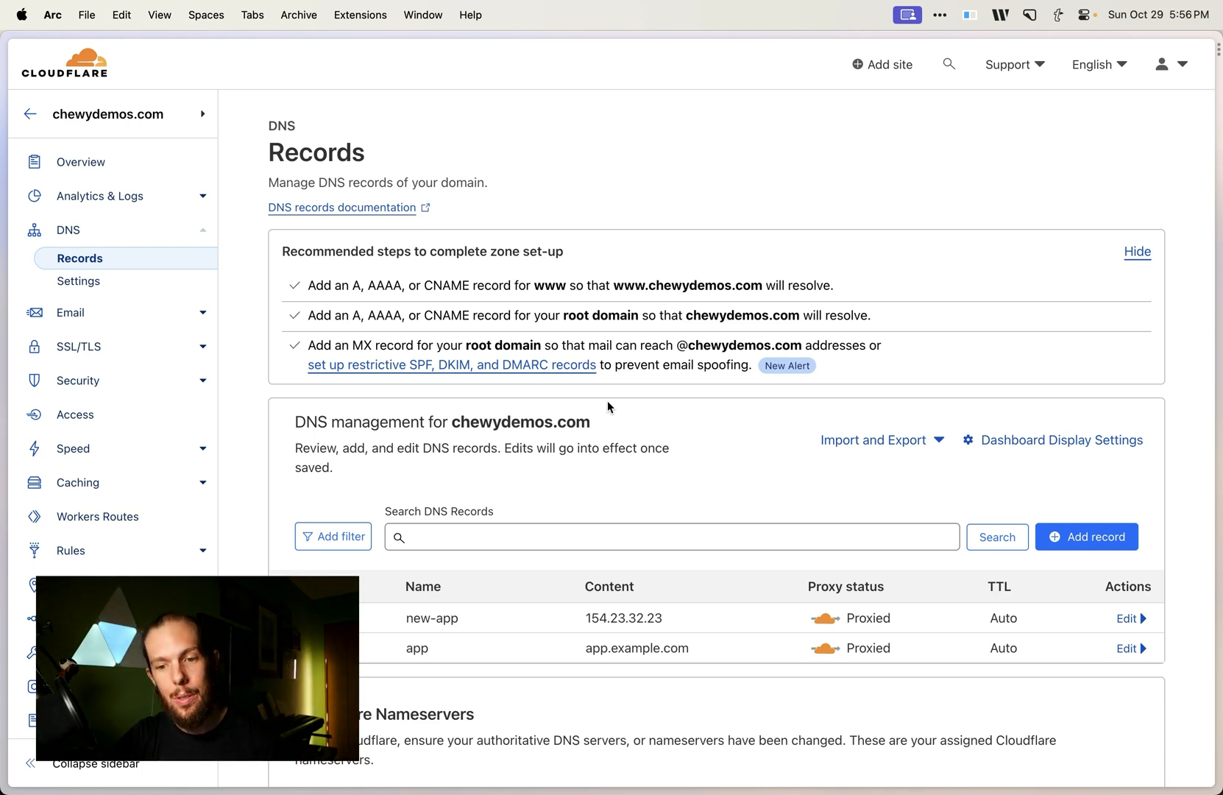
{"action": "left_click", "coordinate": [70, 313]}
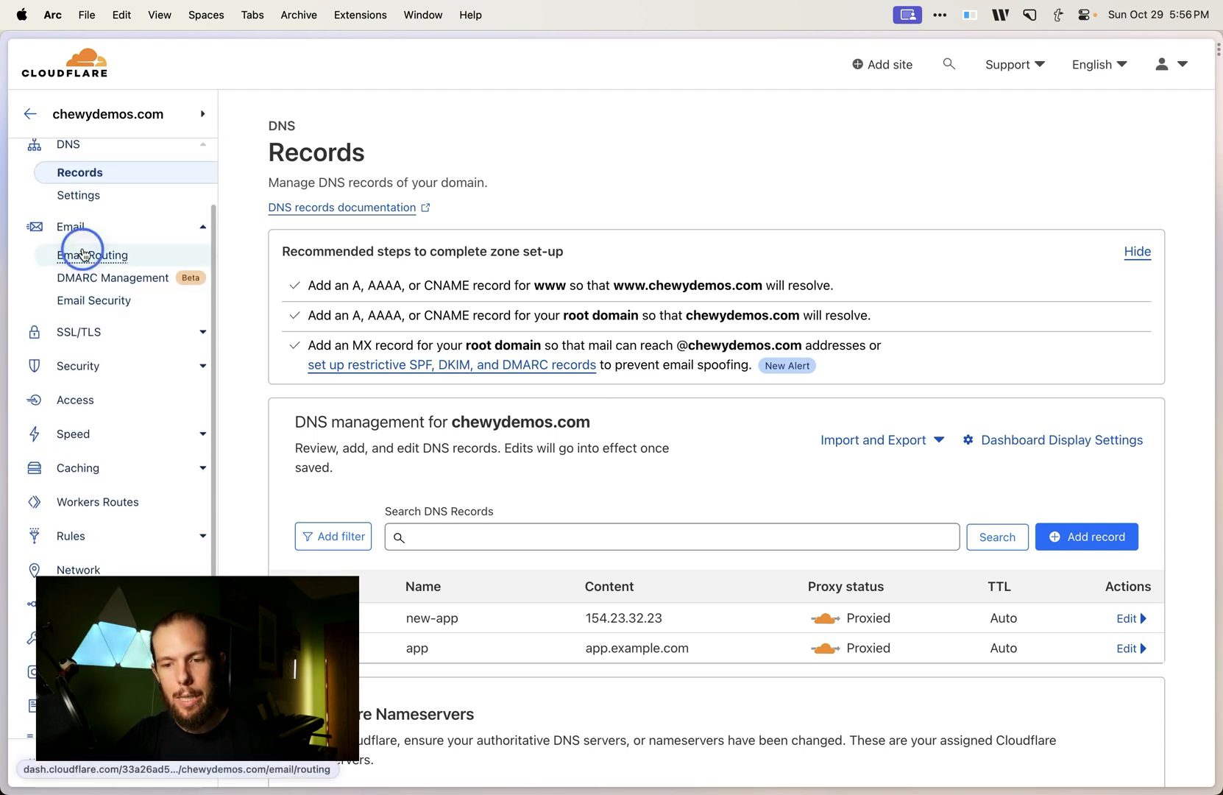
- Start Email Routing setup and enter support as the custom address
{"action": "left_click", "coordinate": [92, 256]}
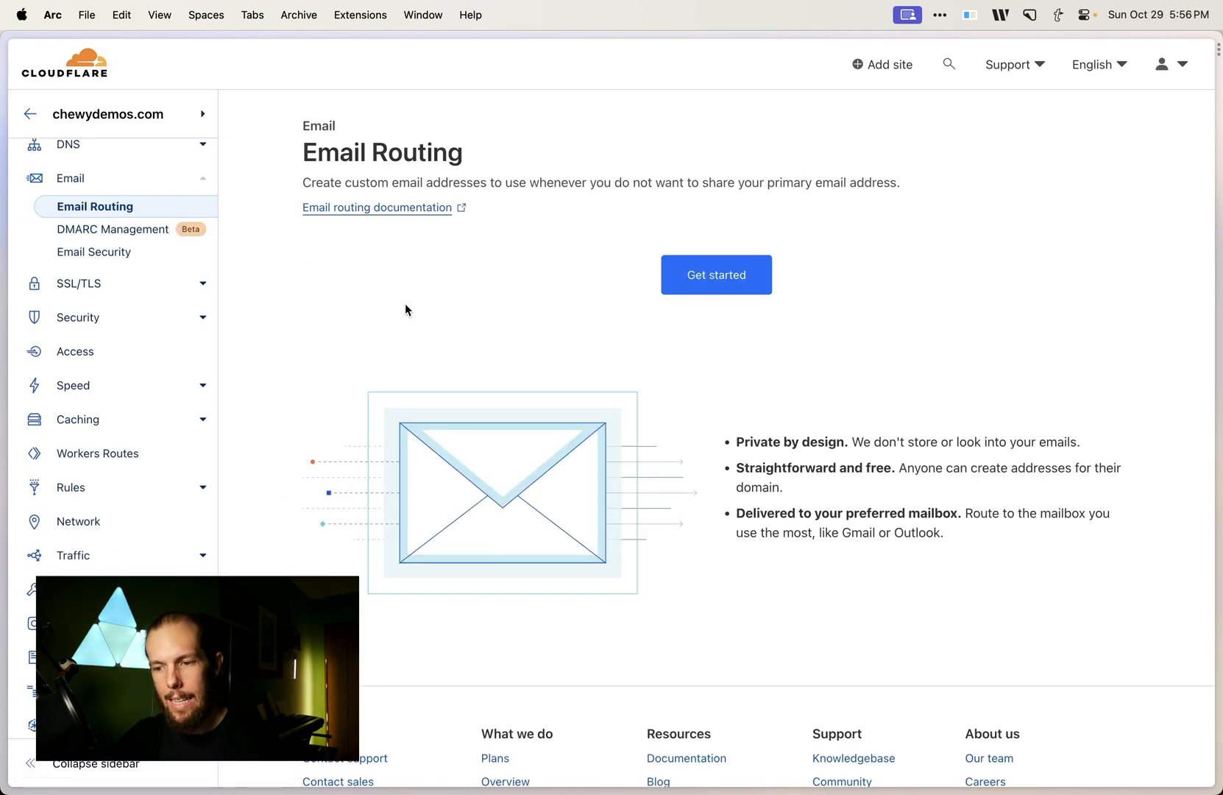
{"action": "left_click", "coordinate": [715, 274]}
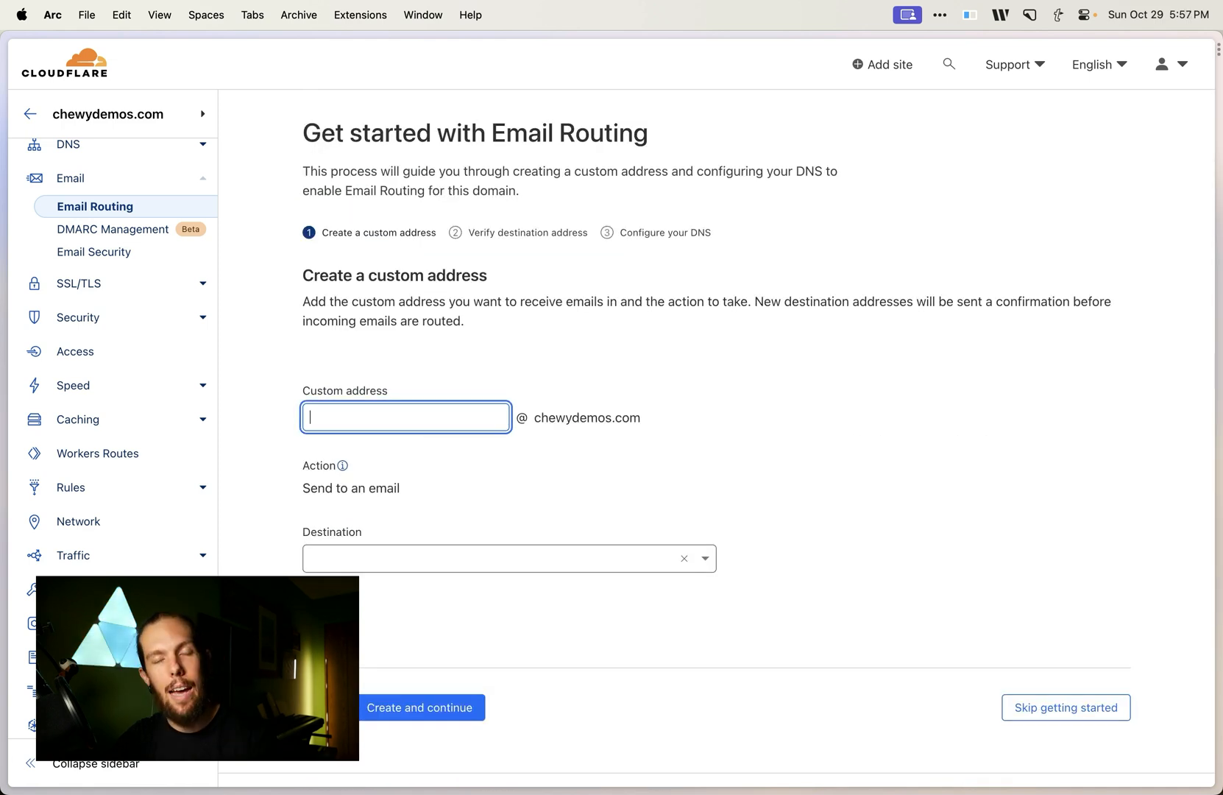
{"action": "type", "text": "sup"}
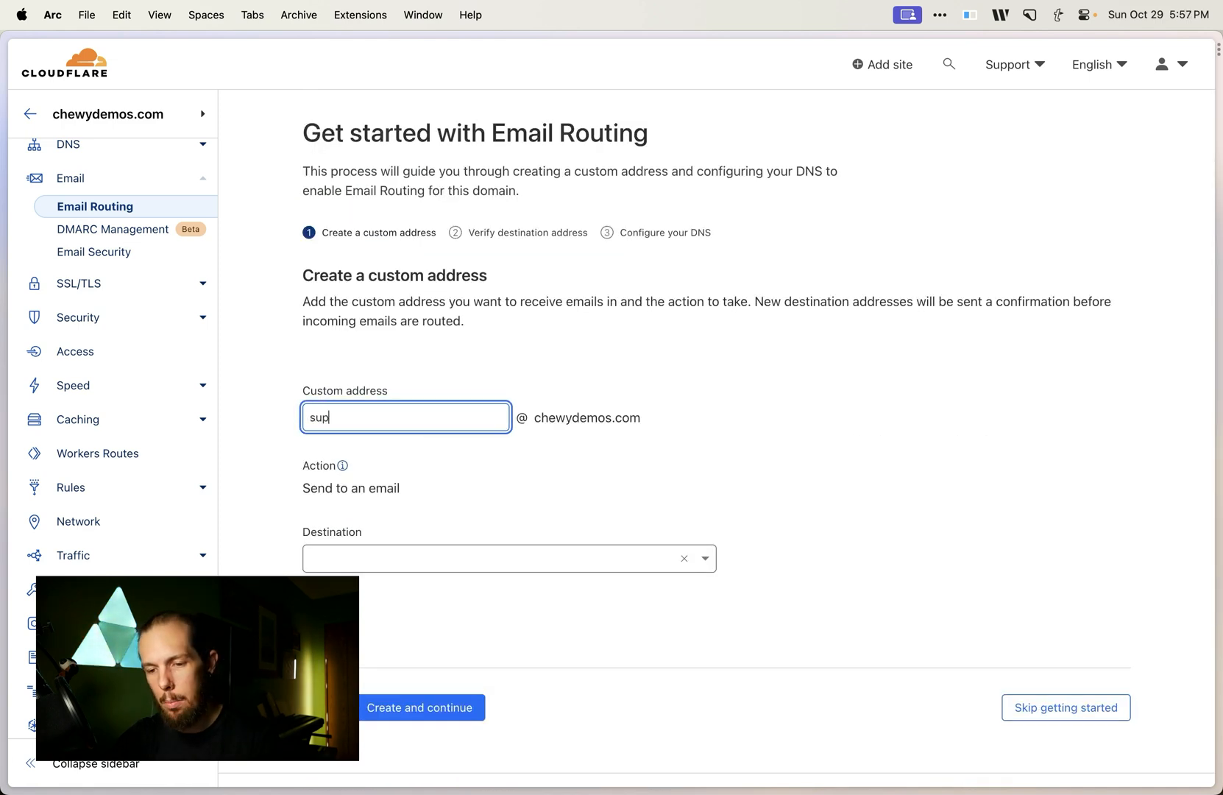
{"action": "type", "text": "port"}
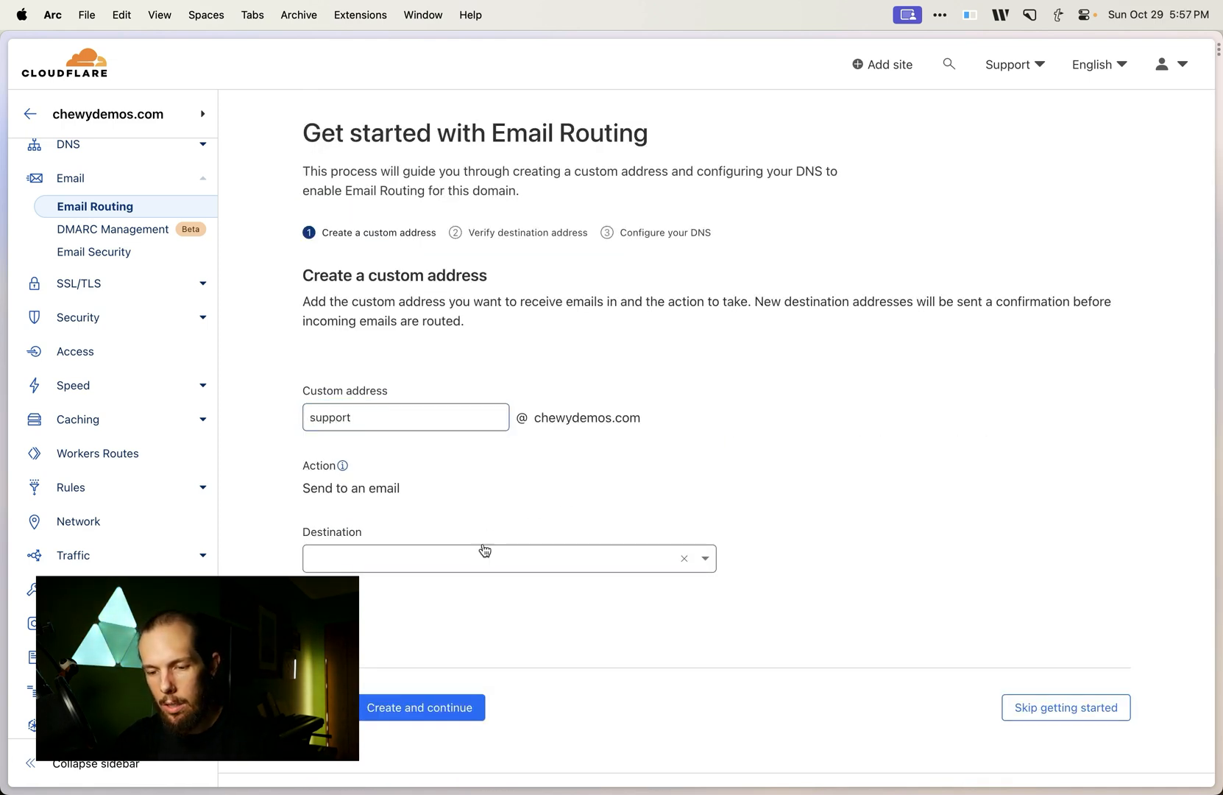
{"action": "left_click", "coordinate": [507, 558]}
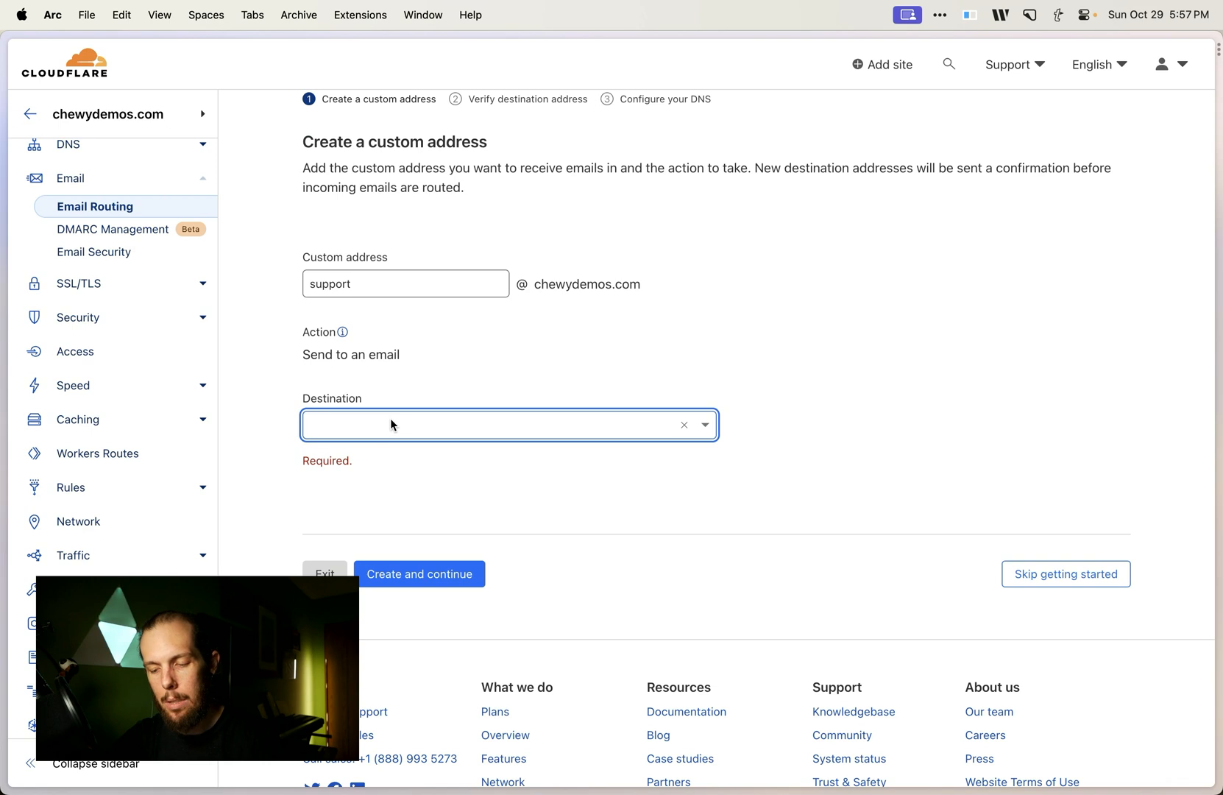
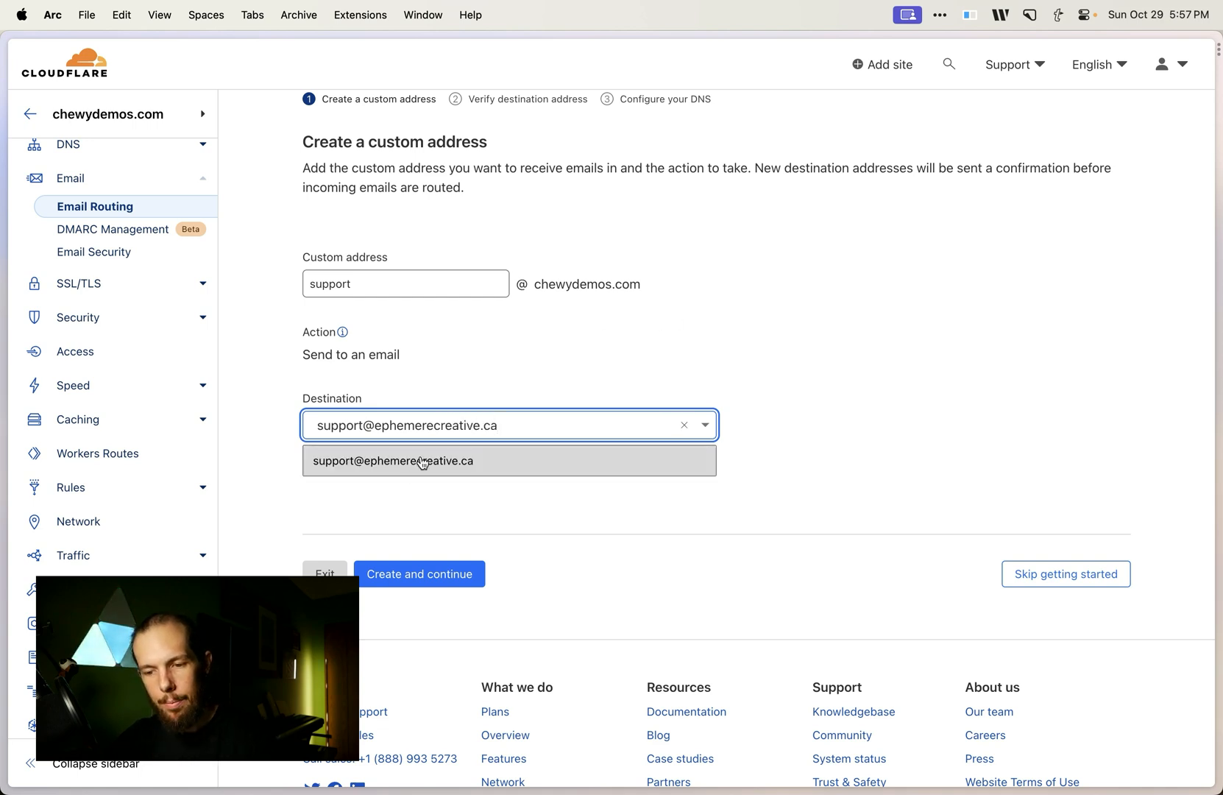
{"action": "left_click", "coordinate": [394, 460]}
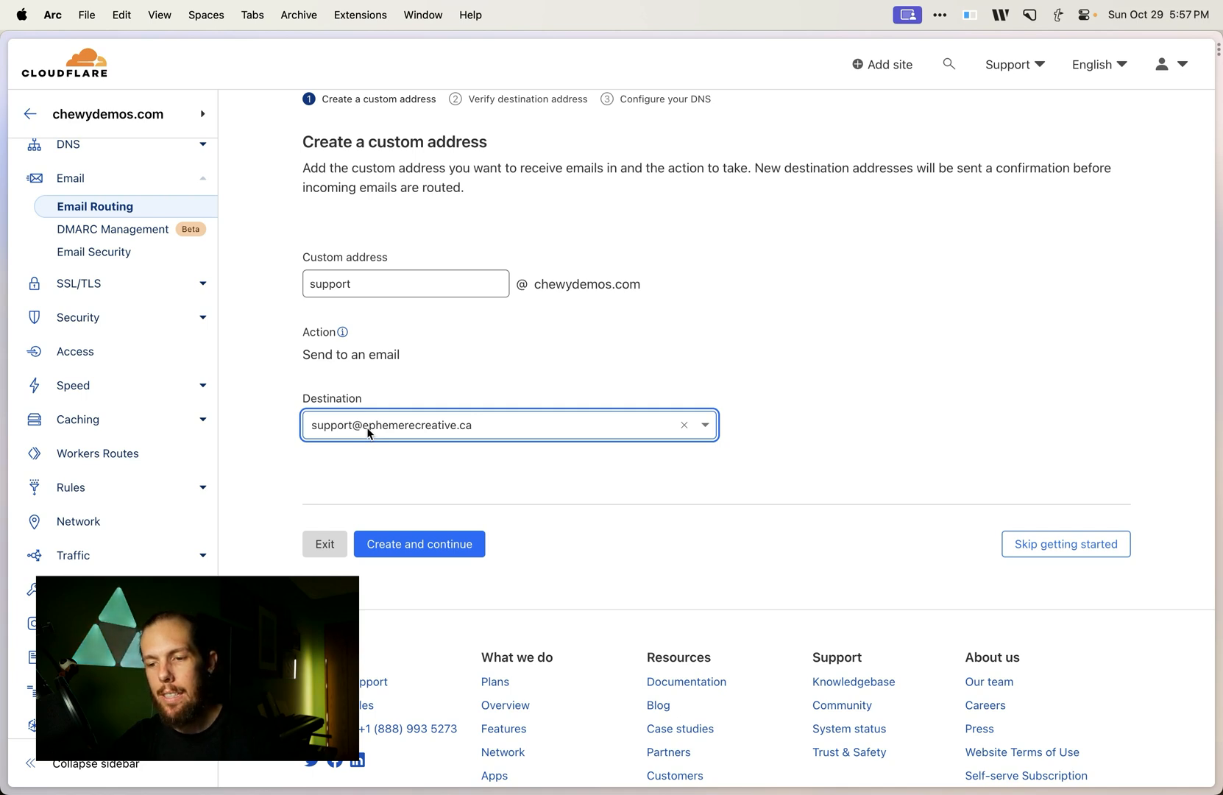
{"action": "mouse_move", "coordinate": [419, 487]}
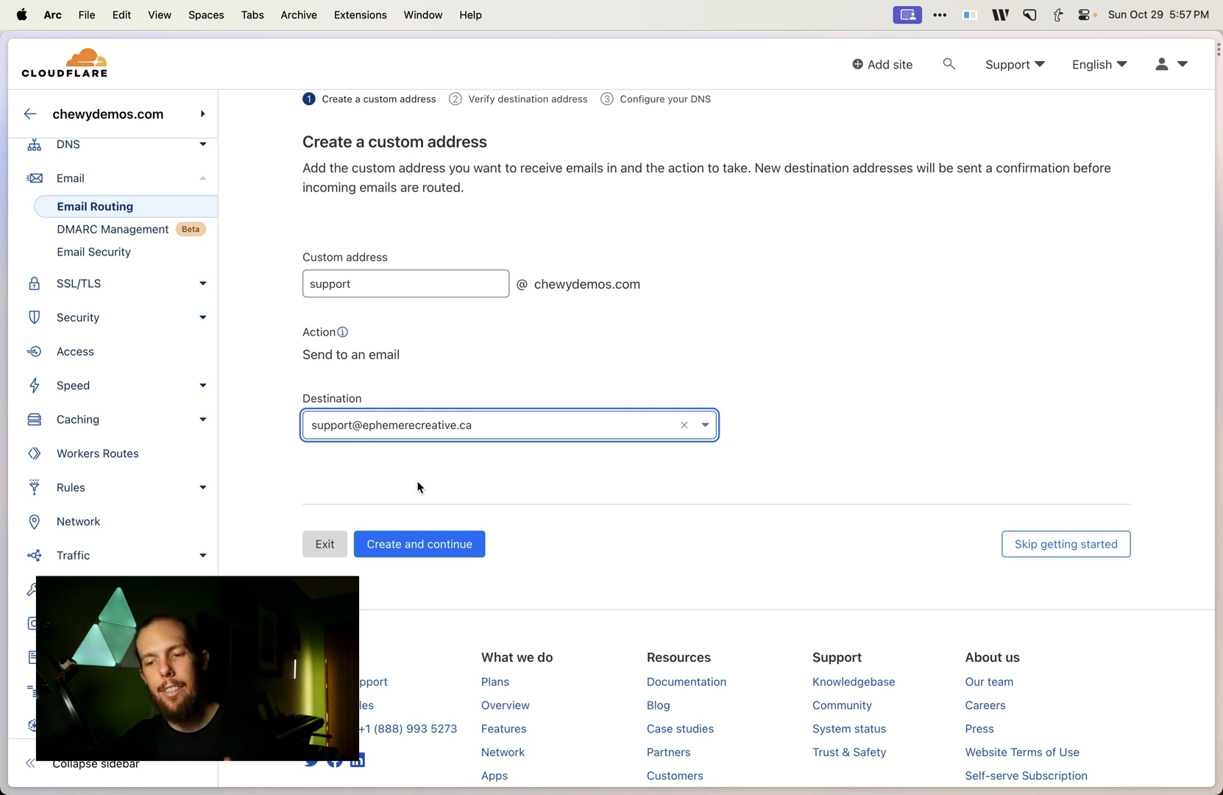